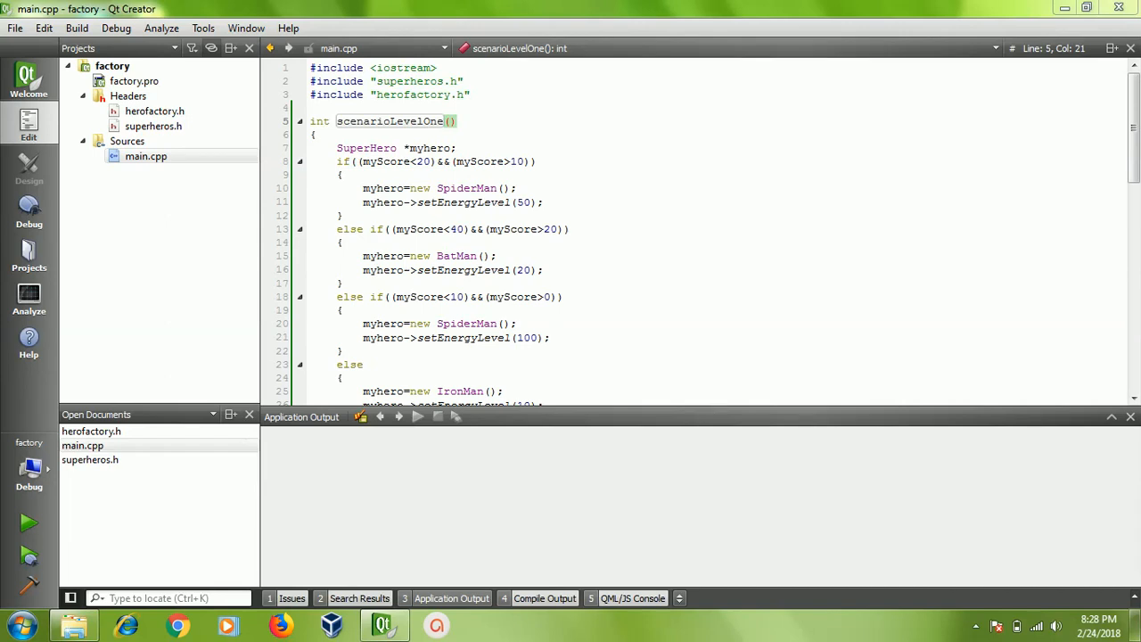
Switch from main.cpp to the superheros.h header and skim its contents.
click(146, 157)
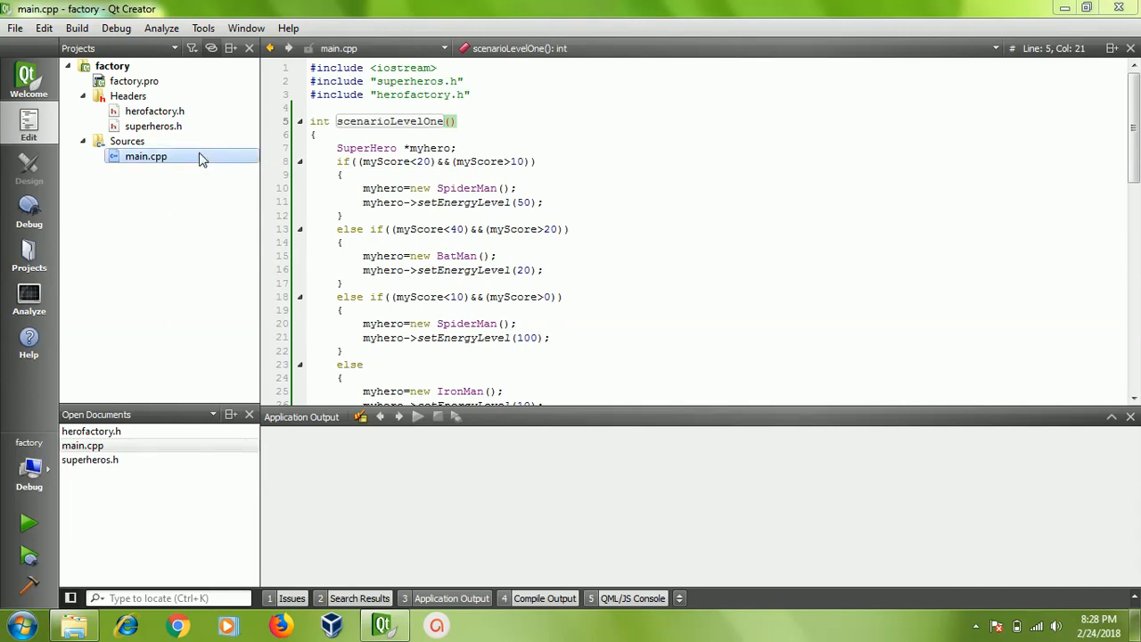
click(446, 214)
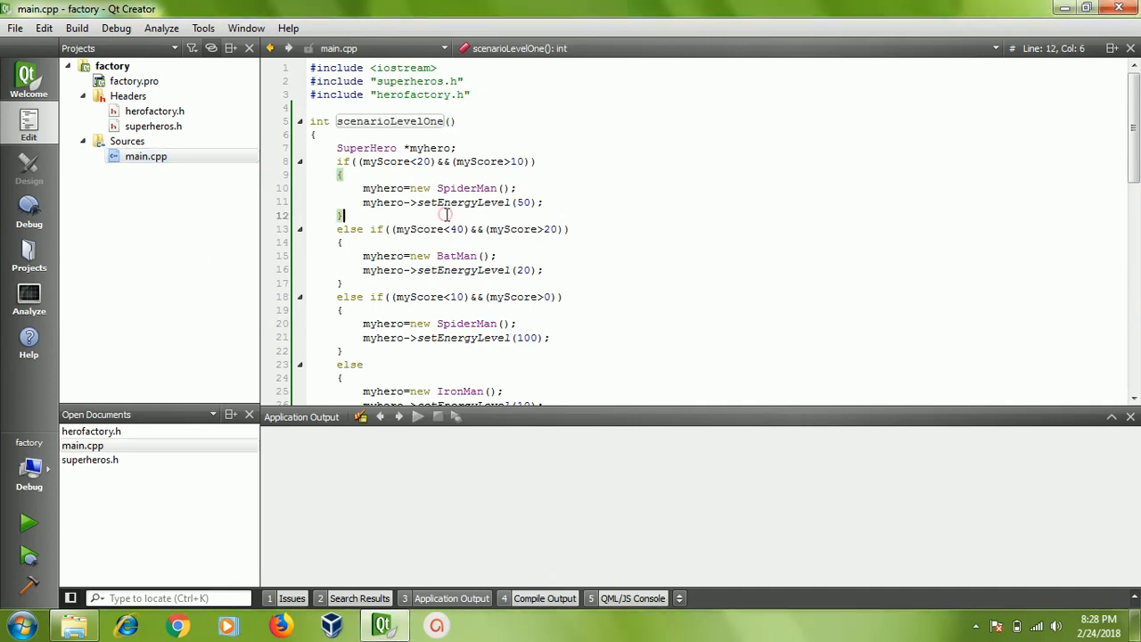
mouse_move(772, 171)
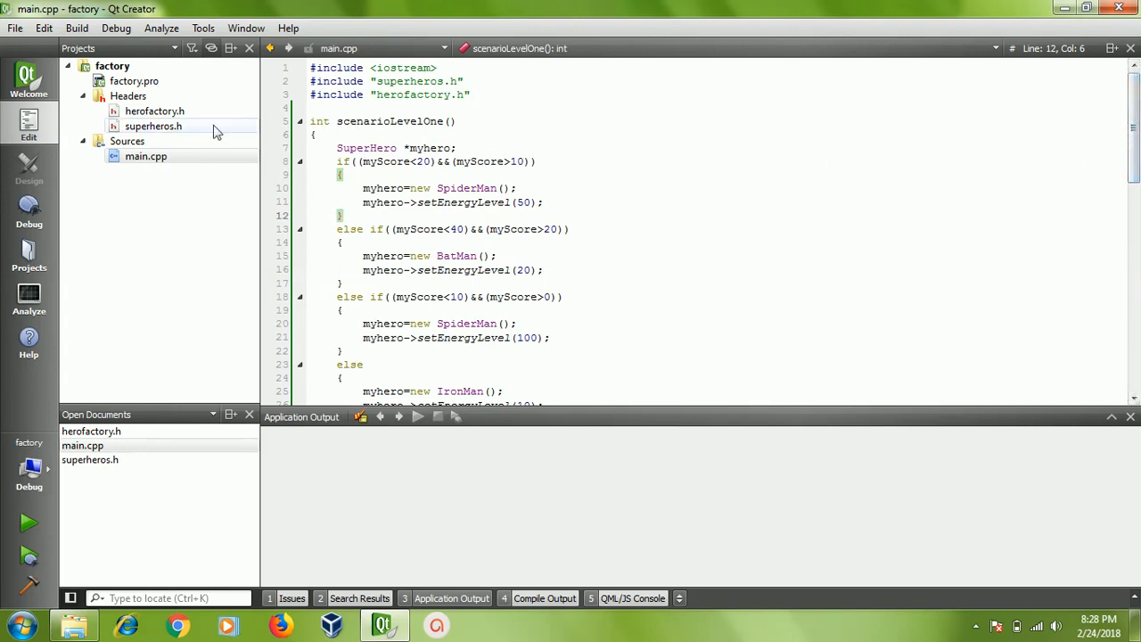
click(153, 125)
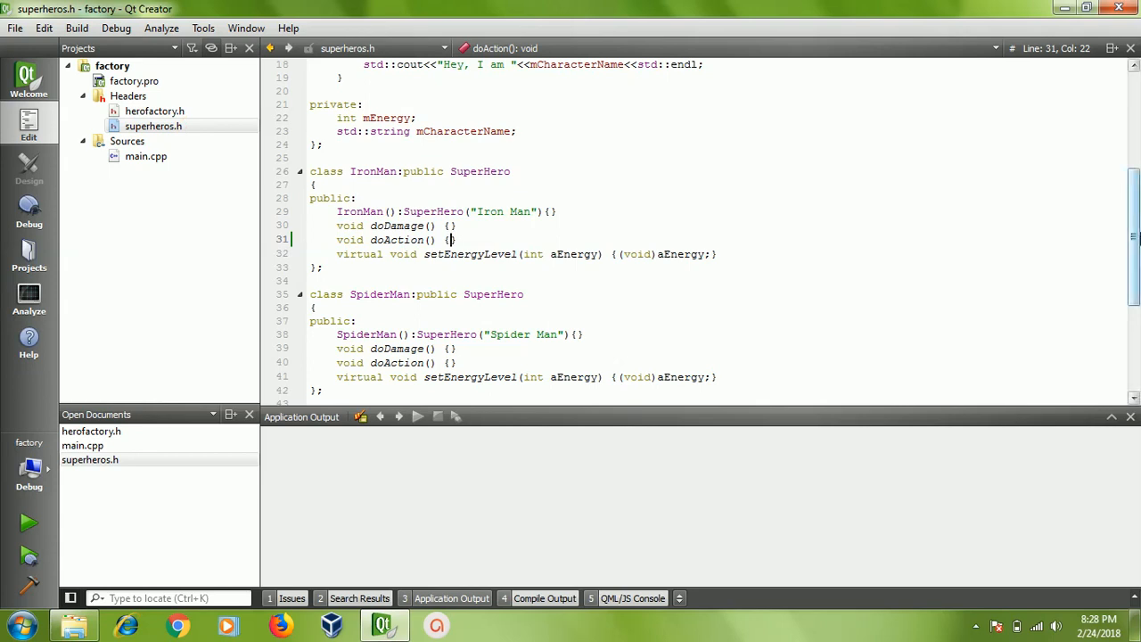
scroll(down, 3)
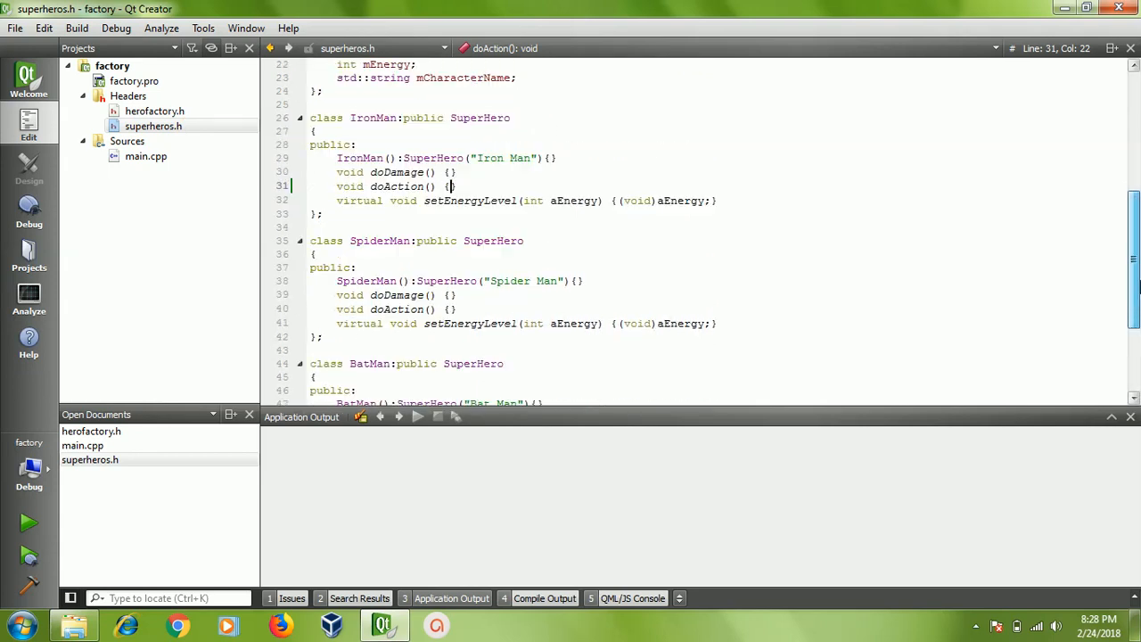
scroll(up, 3)
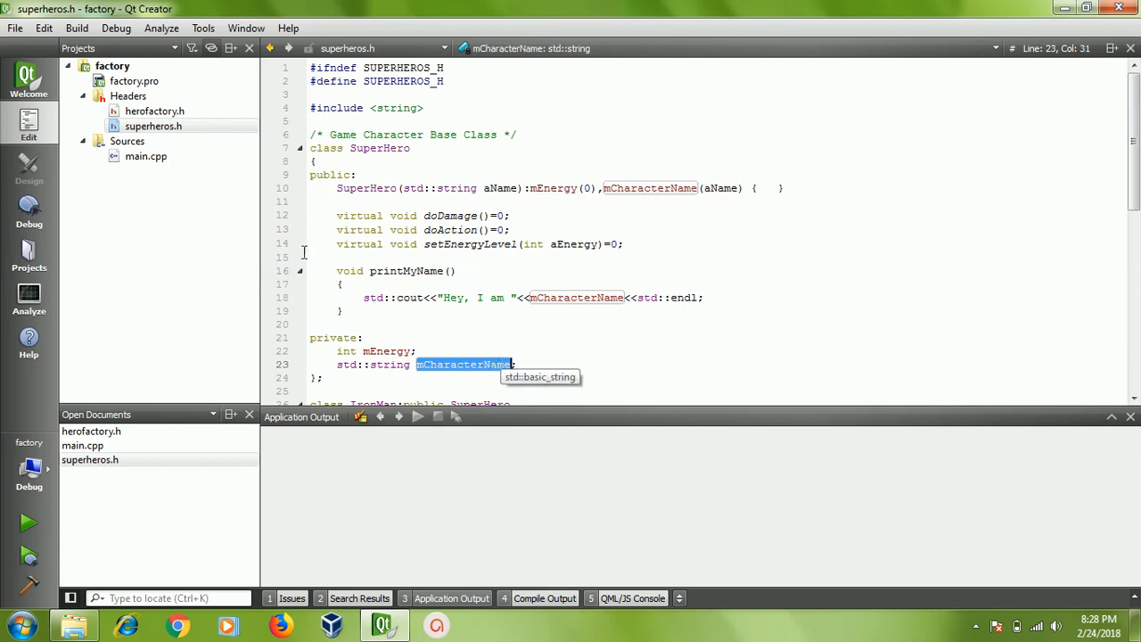
Review the SuperHero base class members (printMyName, setEnergyLevel) and the IronMan, SpiderMan, BatMan subclasses.
drag(335, 271, 348, 311)
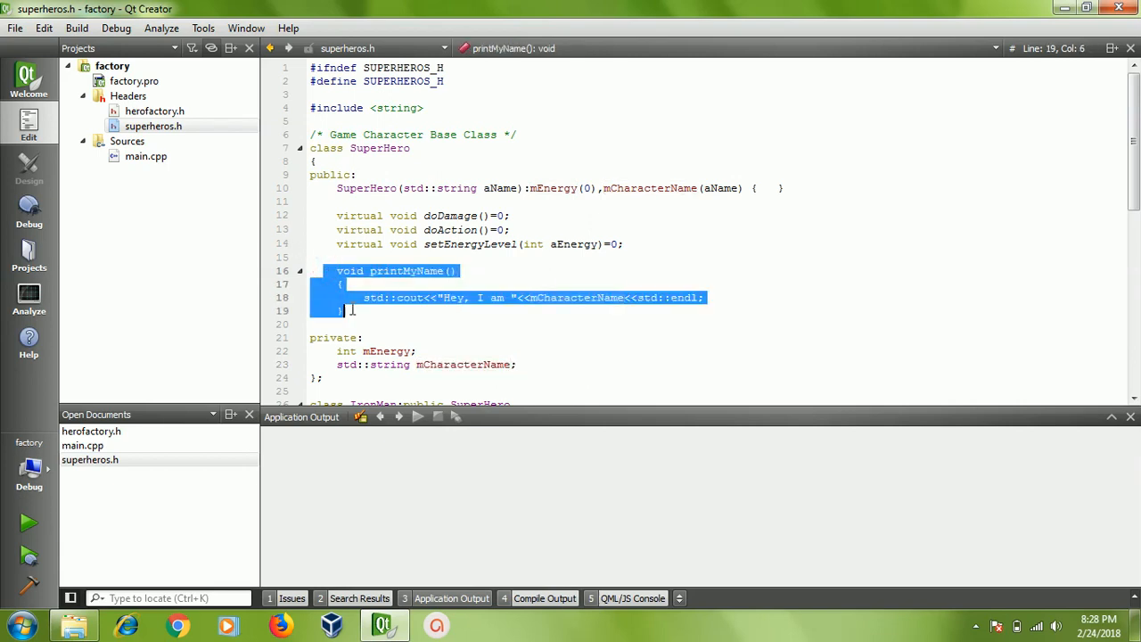
mouse_move(450, 214)
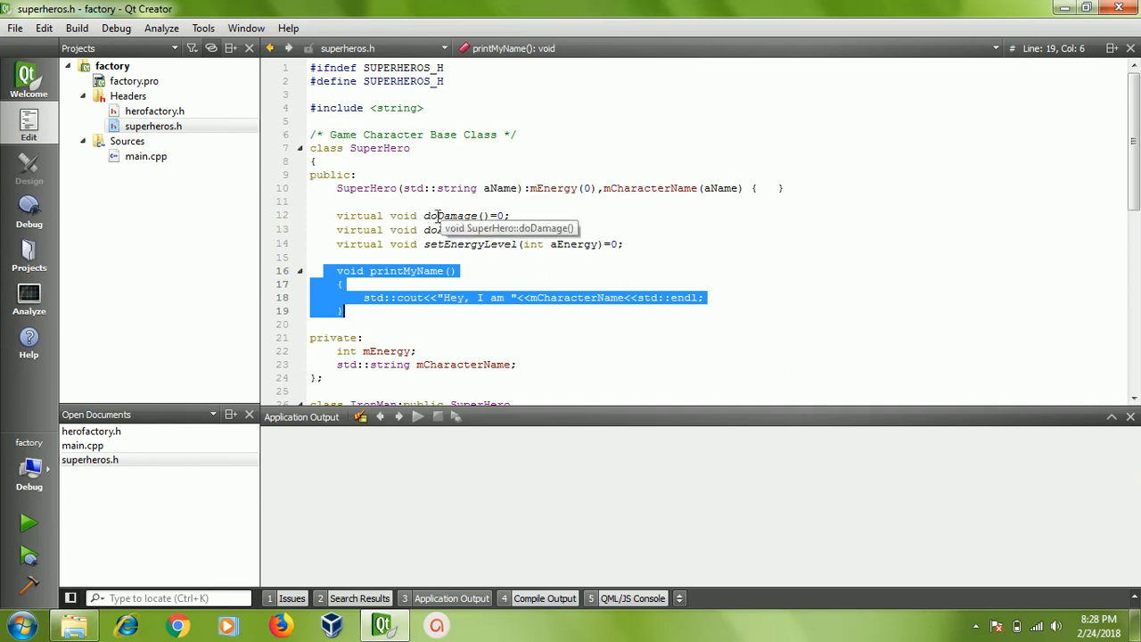
click(449, 214)
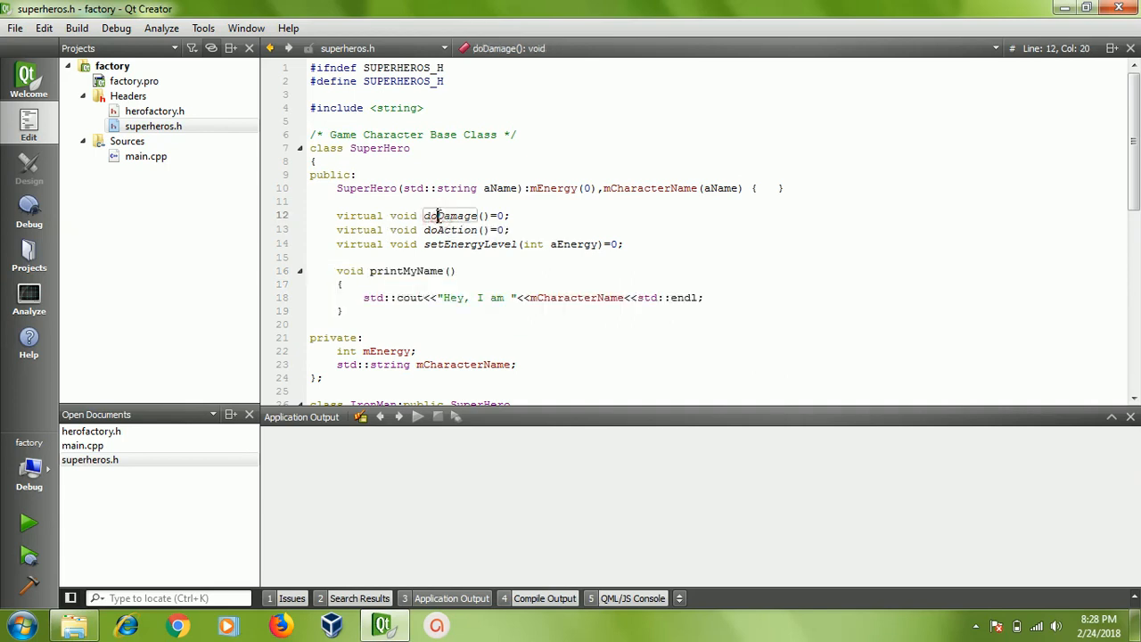
double_click(470, 243)
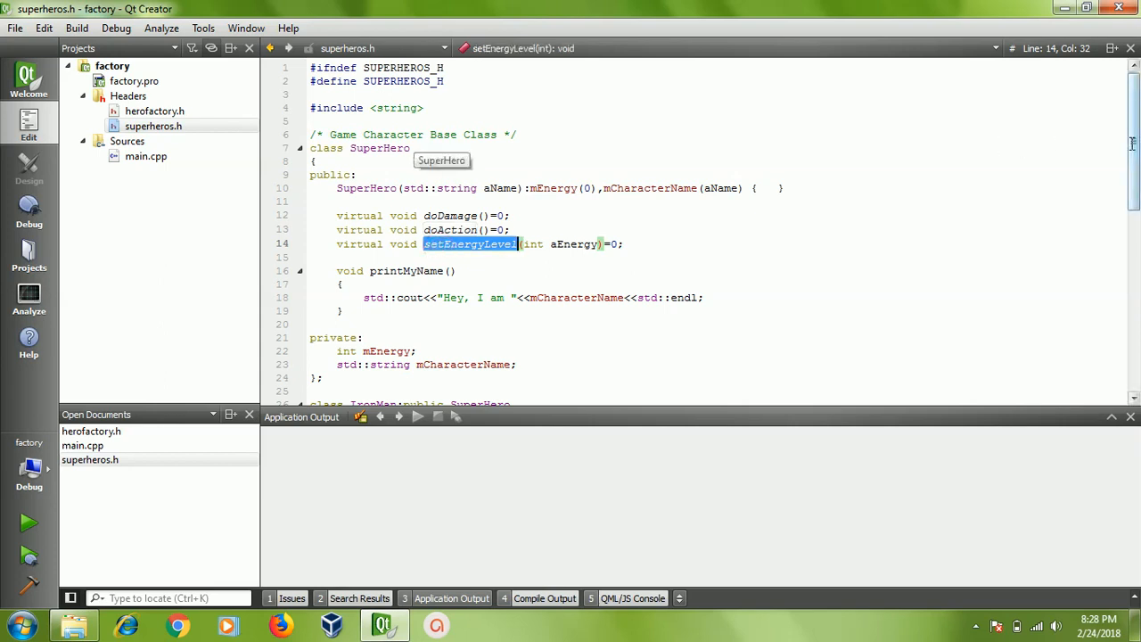
scroll(down, 3)
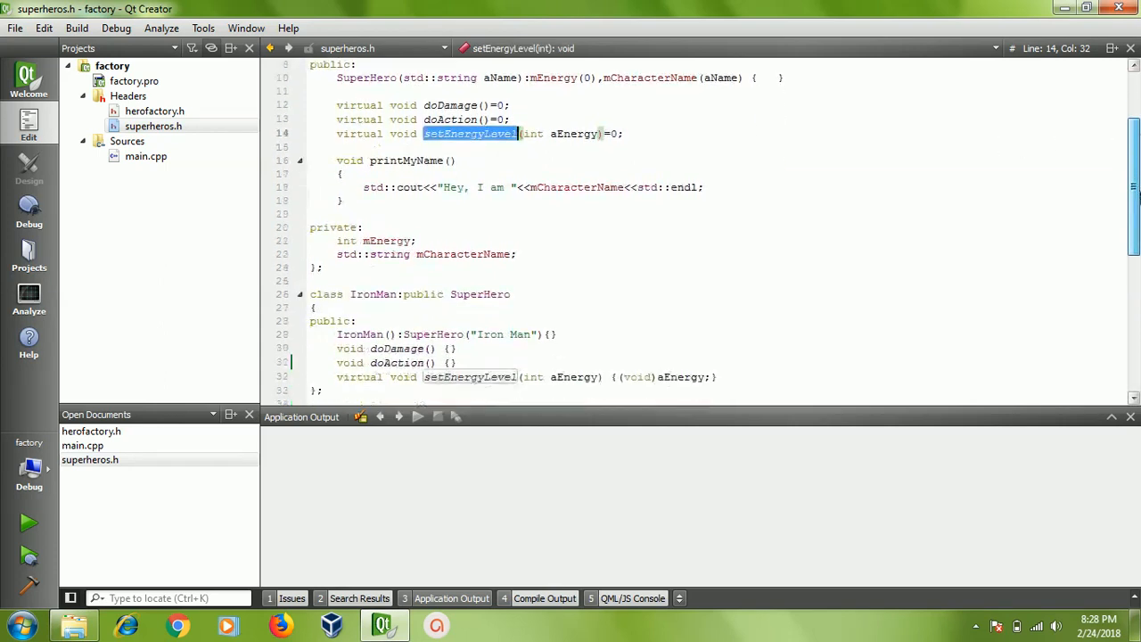
scroll(down, 3)
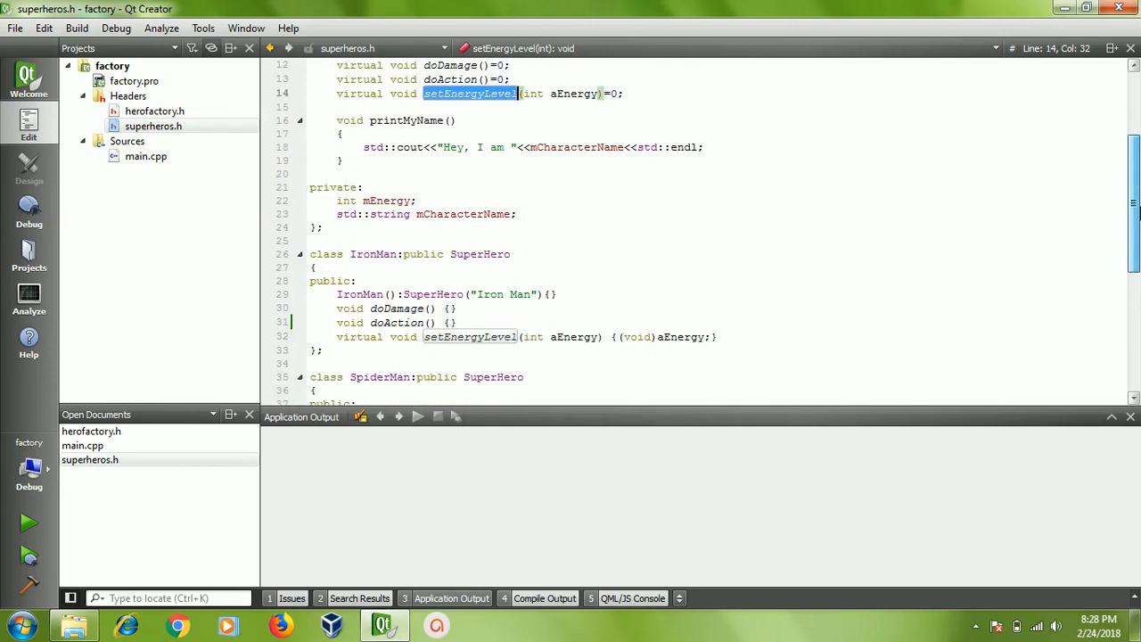
scroll(down, 3)
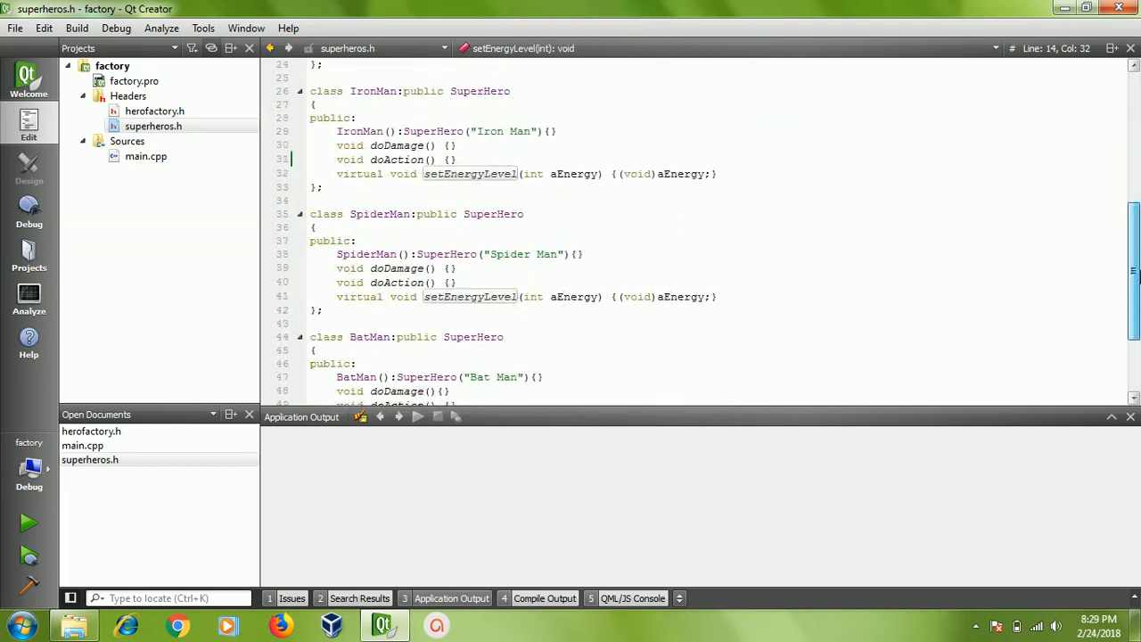
scroll(down, 3)
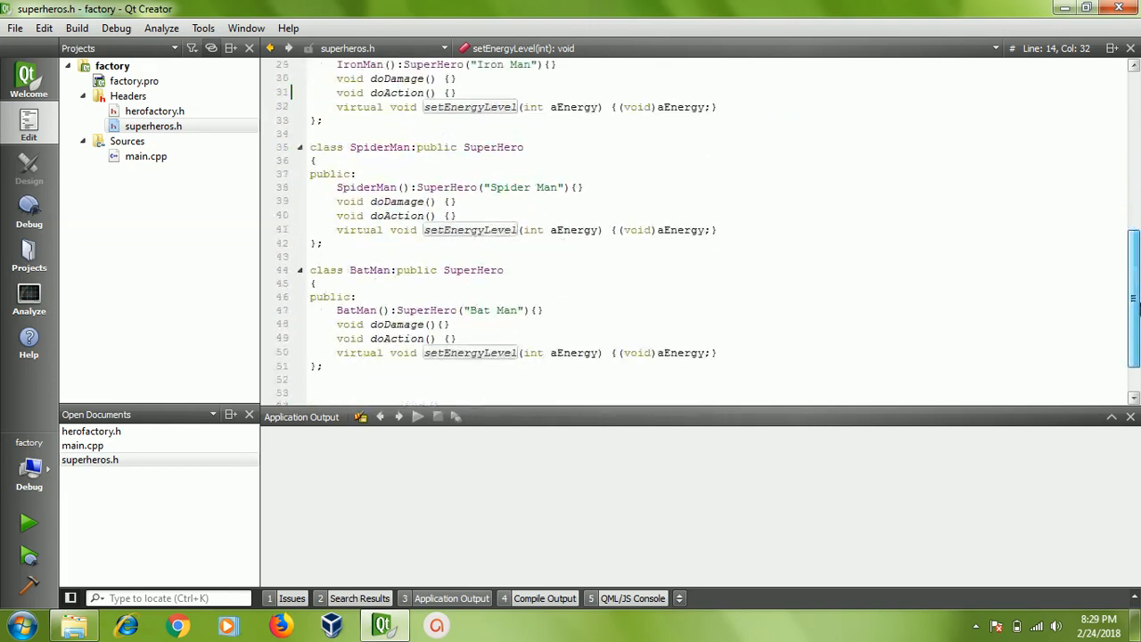
scroll(down, 3)
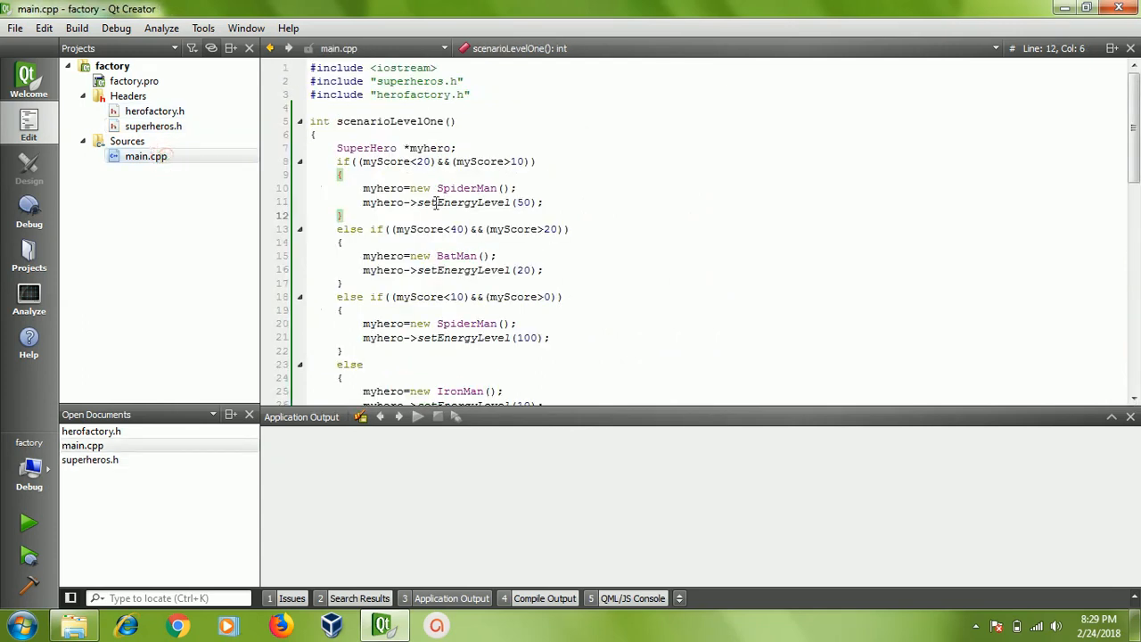
mouse_move(464, 201)
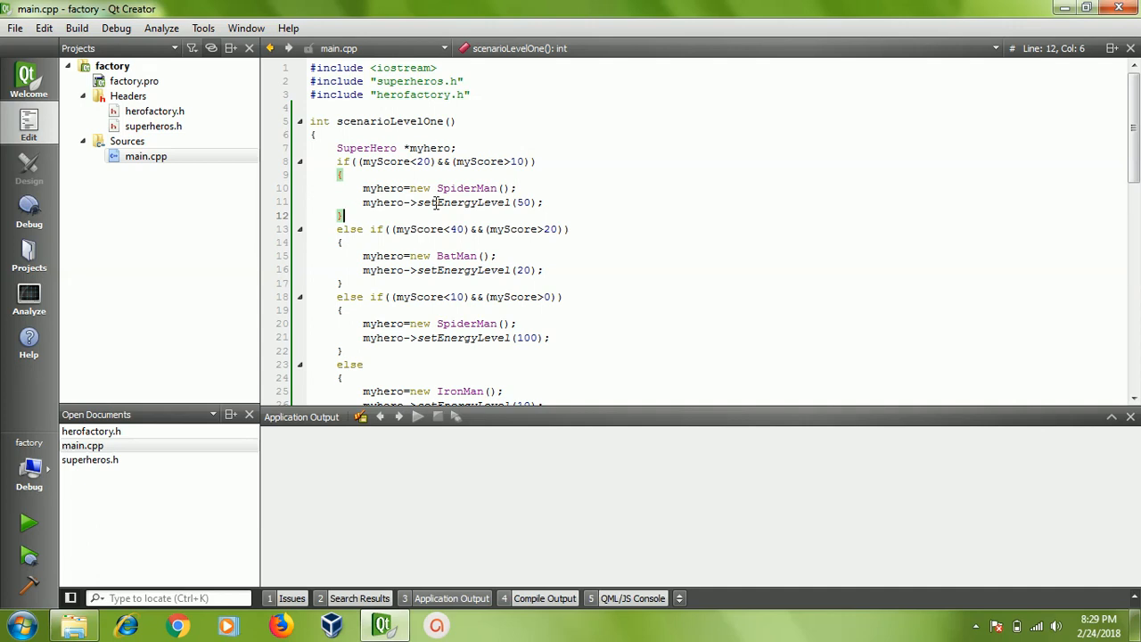
mouse_move(467, 190)
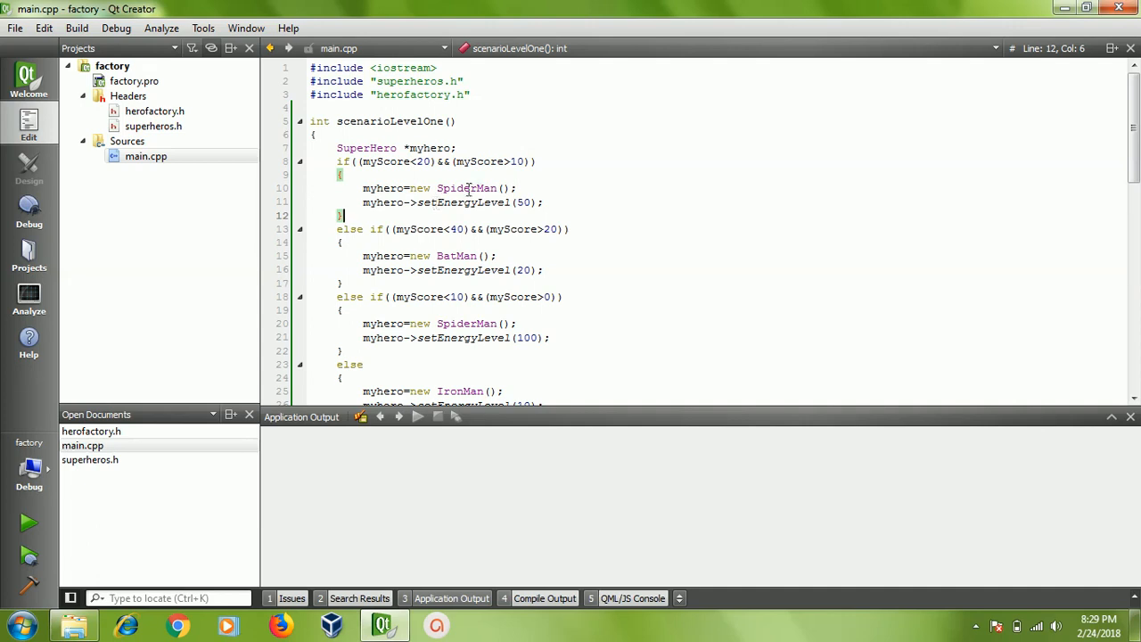
mouse_move(1134, 134)
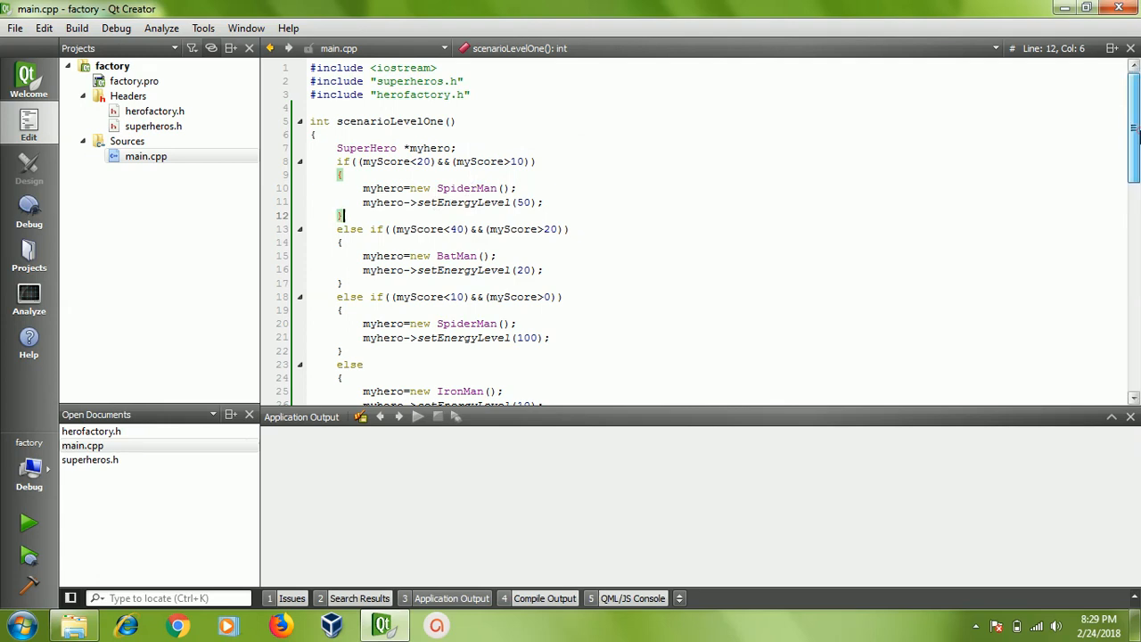
Inspect scenarioLevelOne's name, the myhero variable and the setEnergyLevel call in the first branch.
double_click(390, 121)
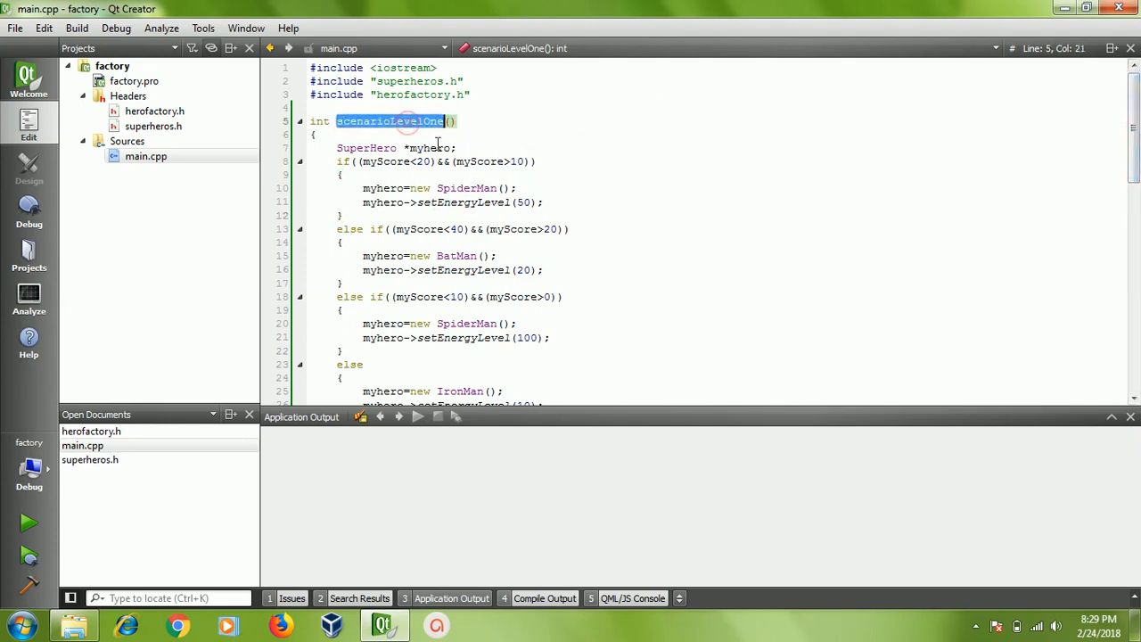
double_click(432, 146)
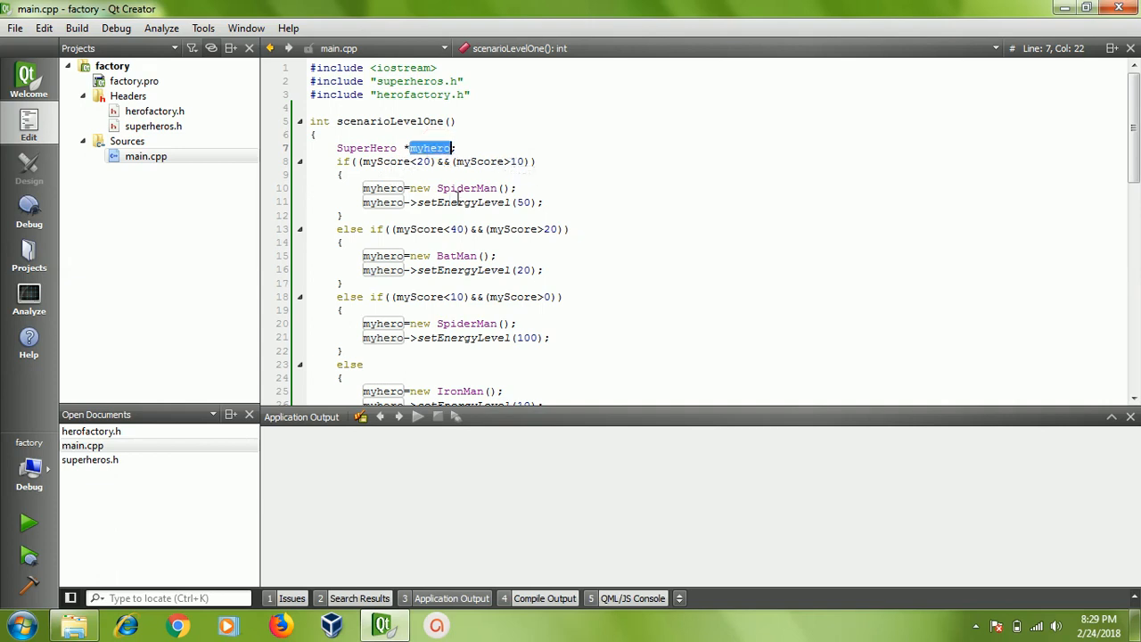
click(521, 202)
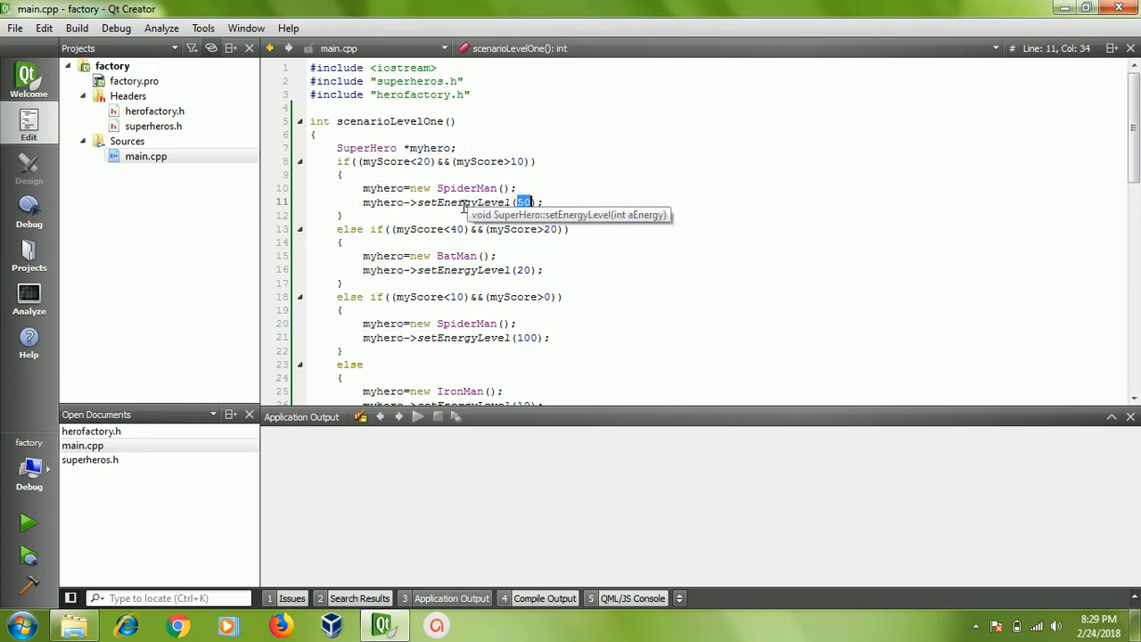
double_click(464, 203)
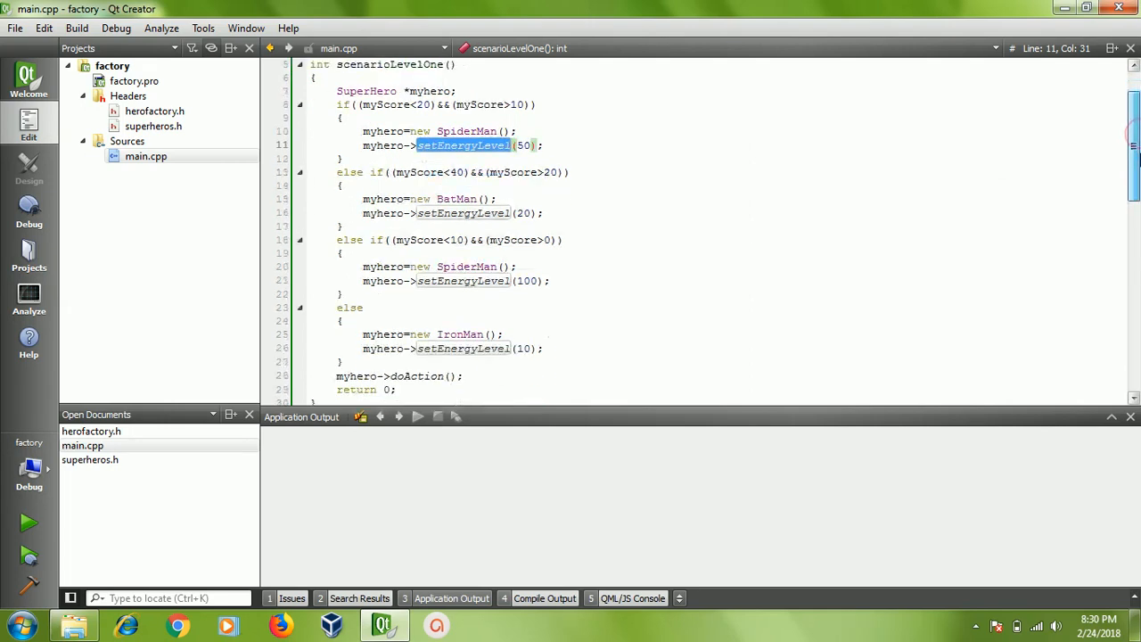
Look over the rest of the function down to the doAction call and the return.
scroll(down, 3)
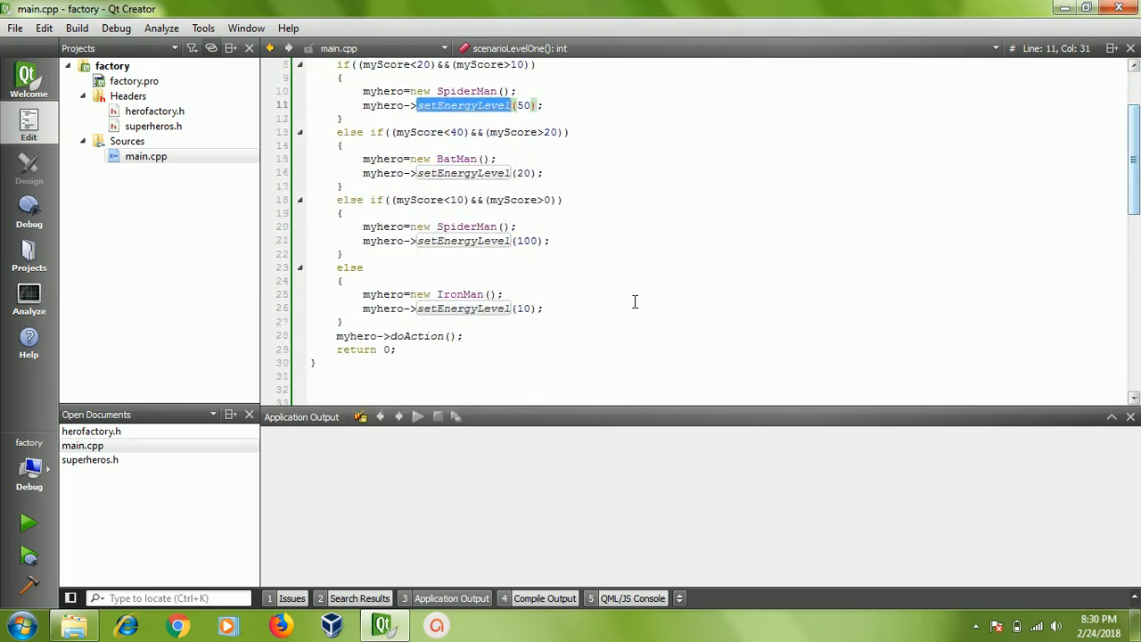
click(467, 335)
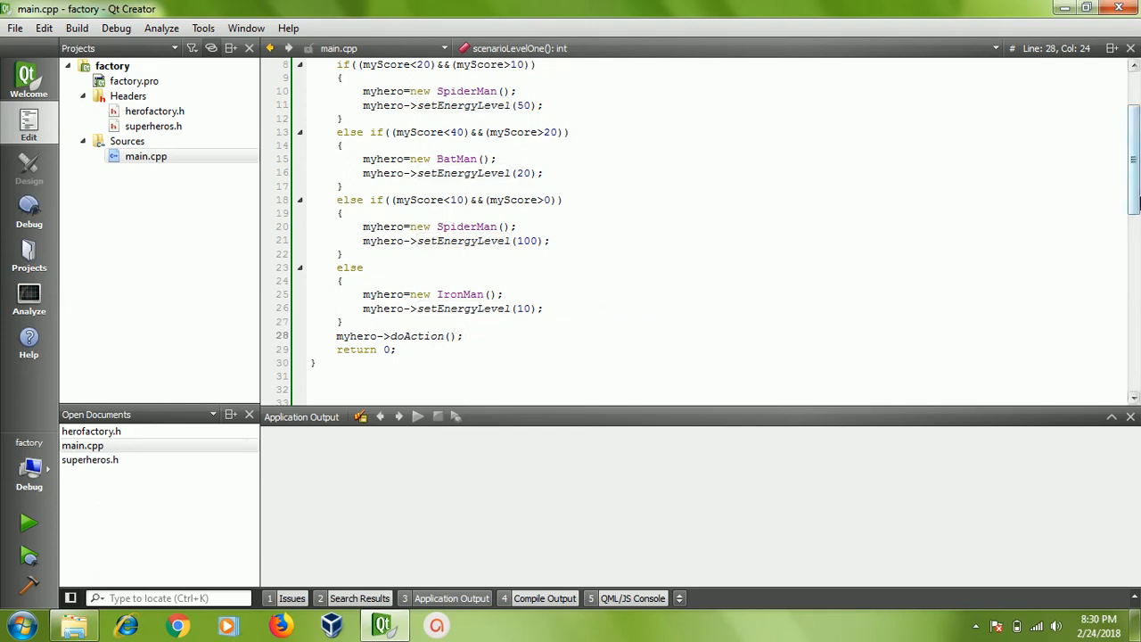
scroll(up, 3)
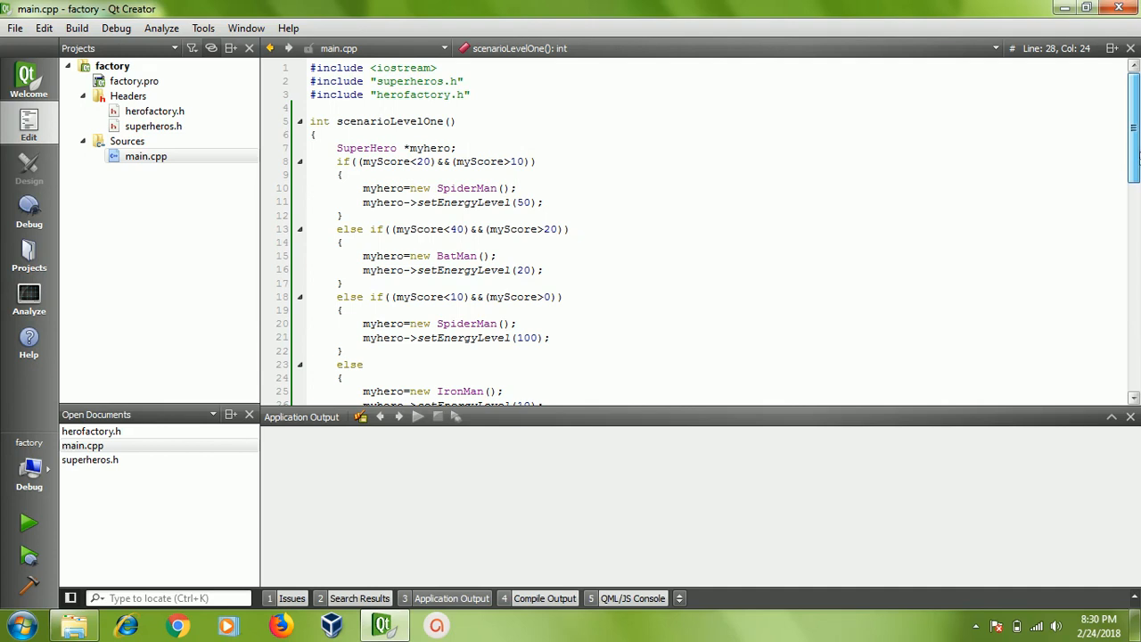
scroll(down, 3)
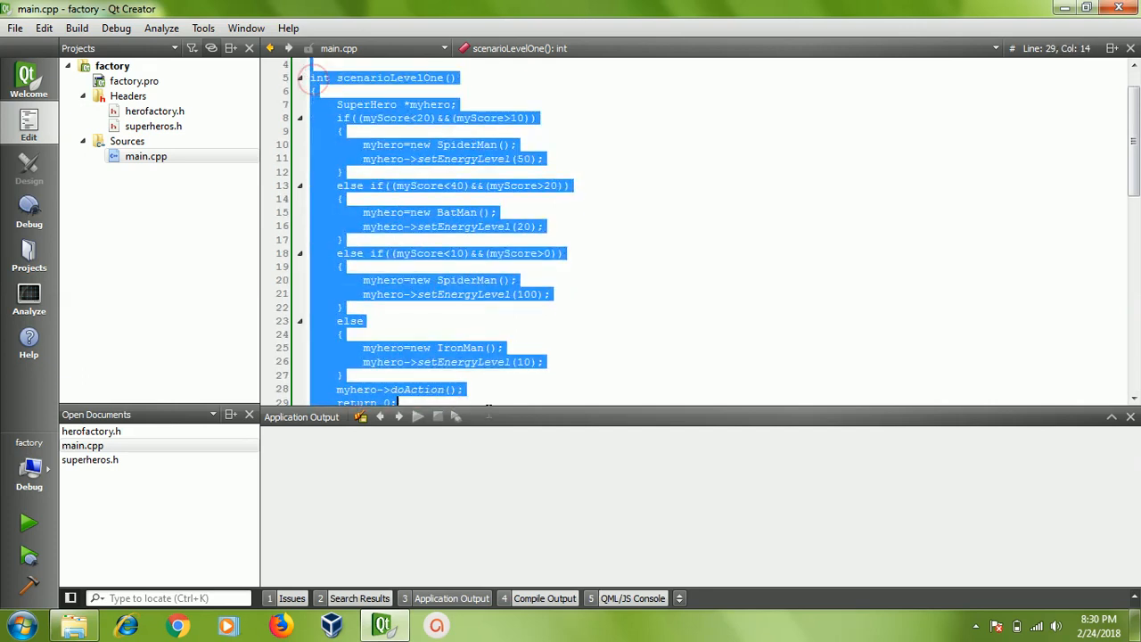
Jump from the HeroFactory usage in main.cpp to the HeroFactory class definition.
scroll(down, 3)
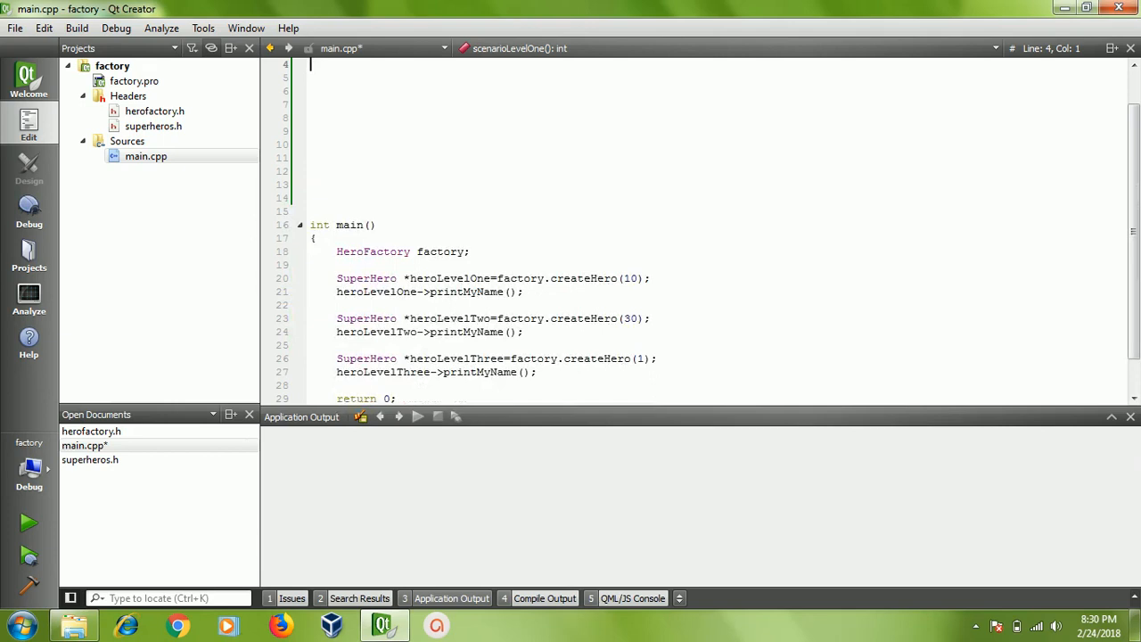
scroll(up, 3)
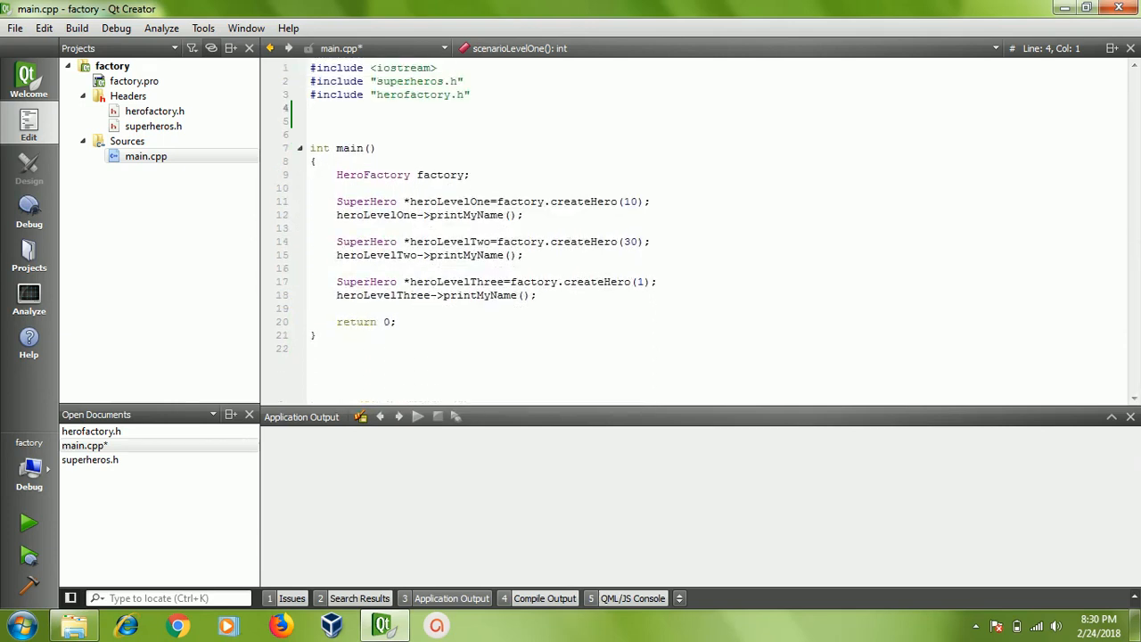
click(368, 179)
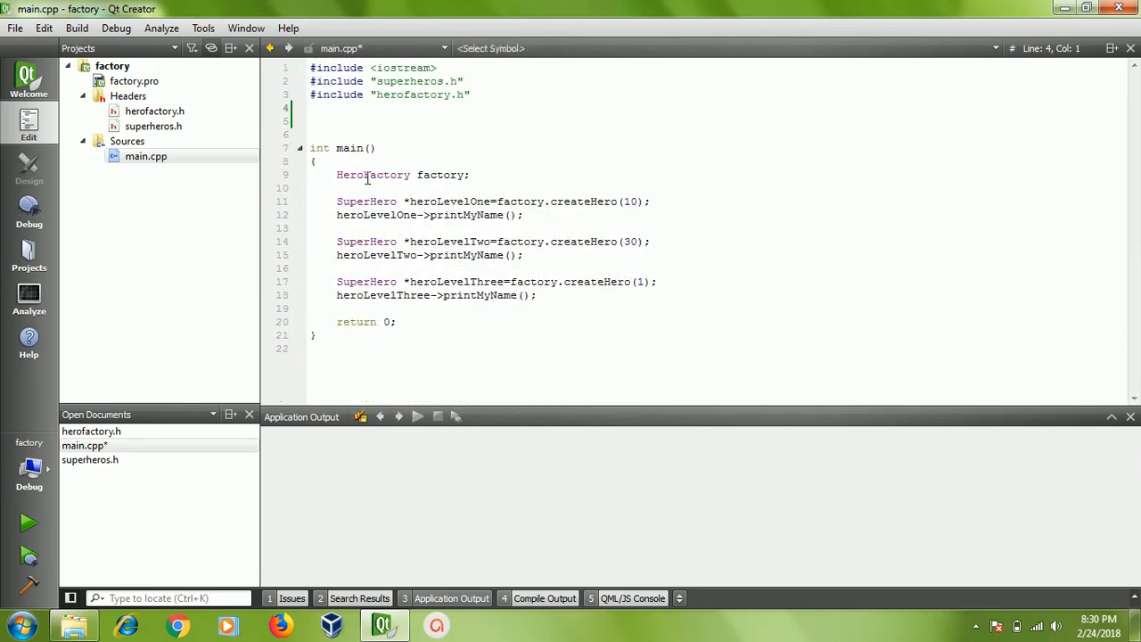
mouse_move(154, 111)
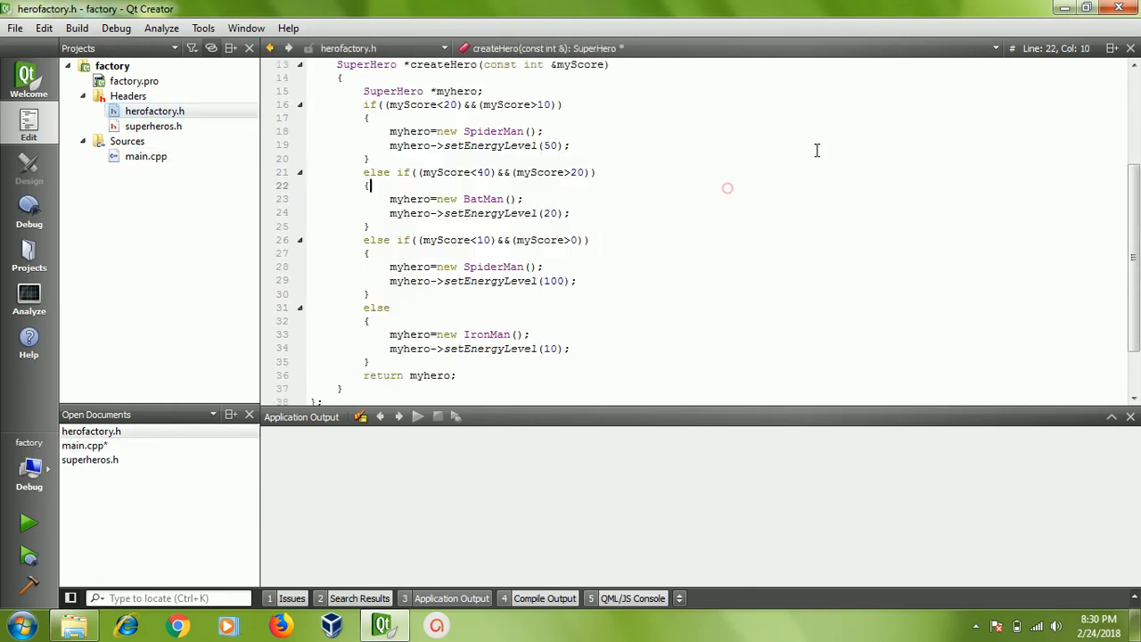
scroll(up, 3)
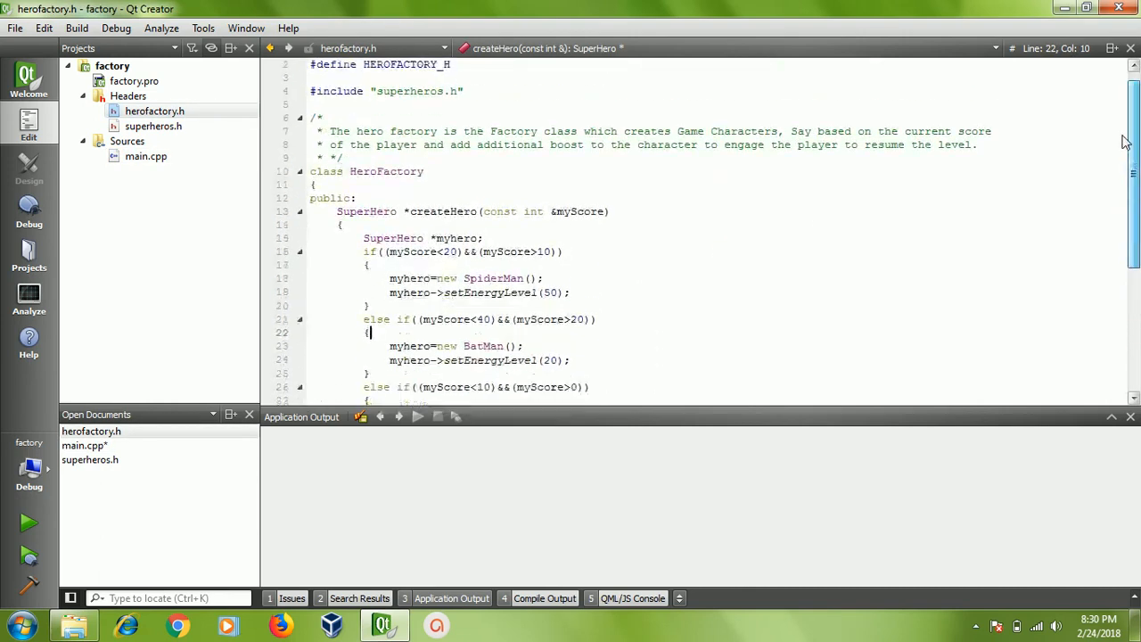
scroll(down, 3)
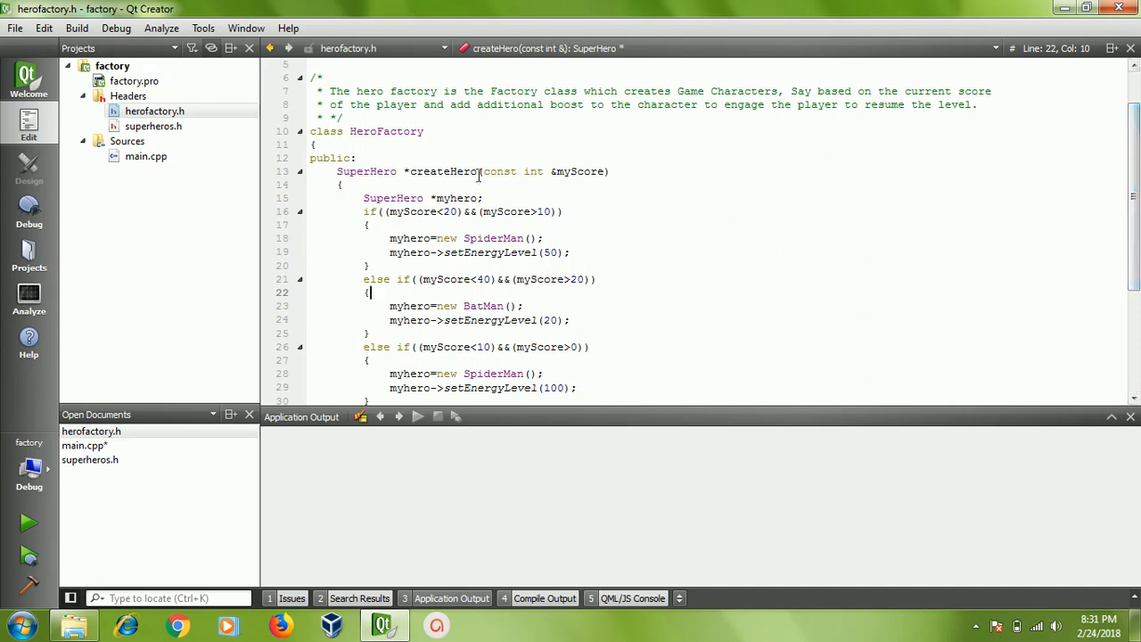
double_click(442, 171)
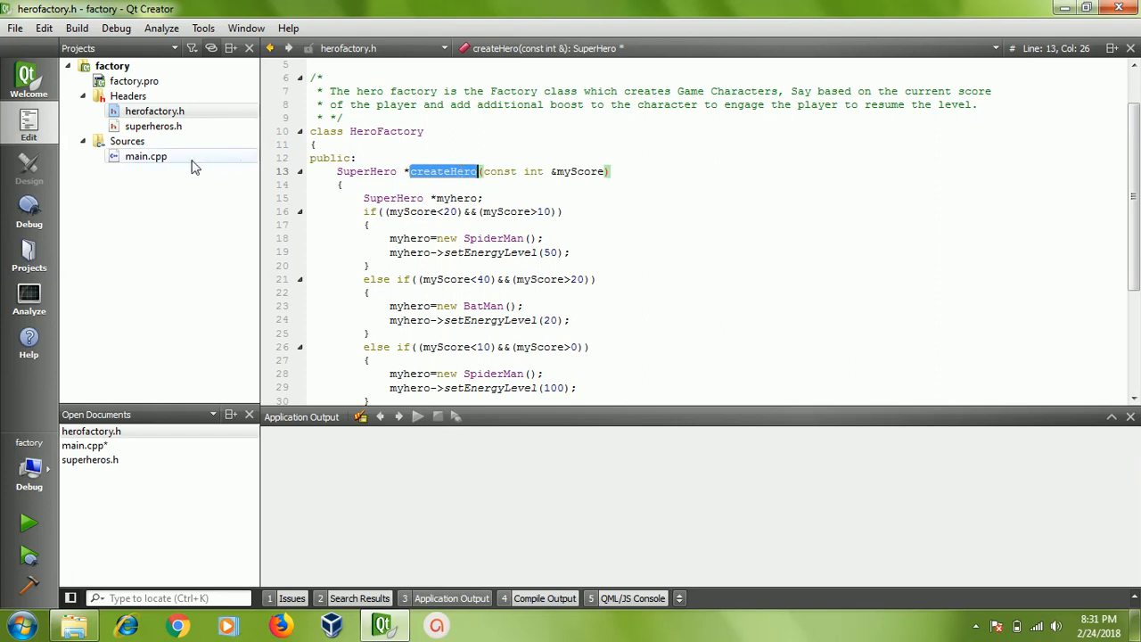
click(146, 157)
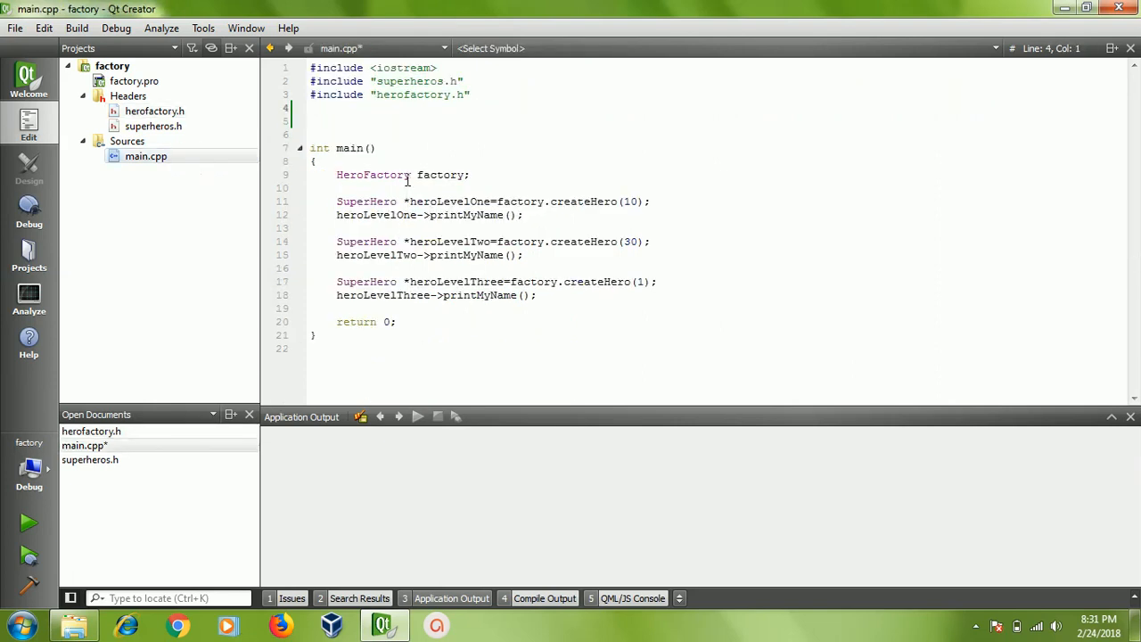
mouse_move(406, 203)
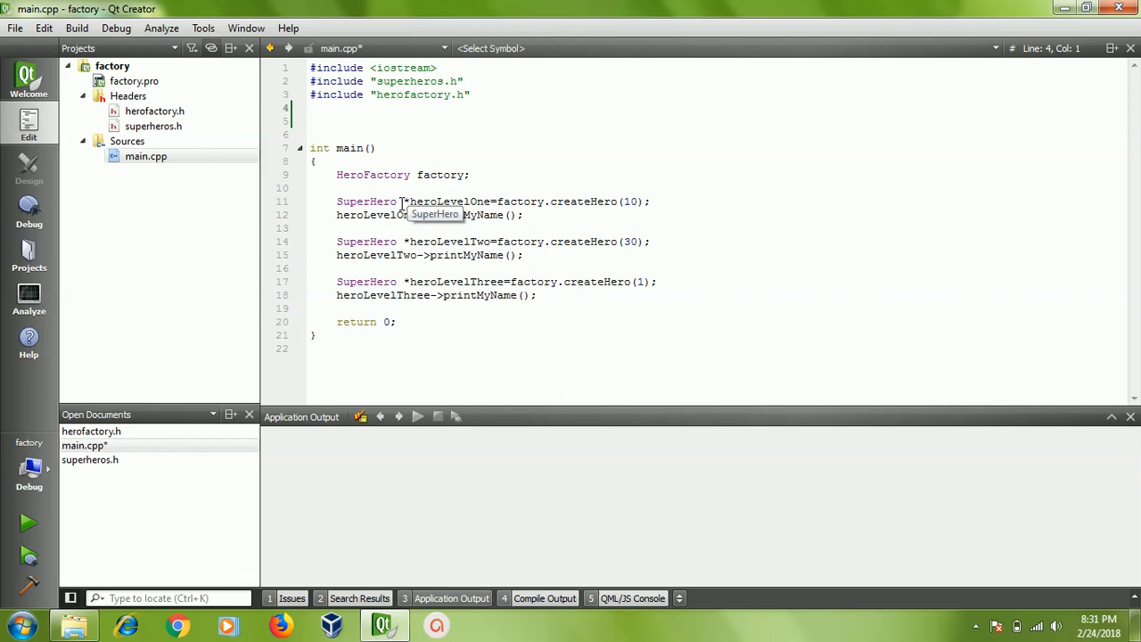
double_click(450, 200)
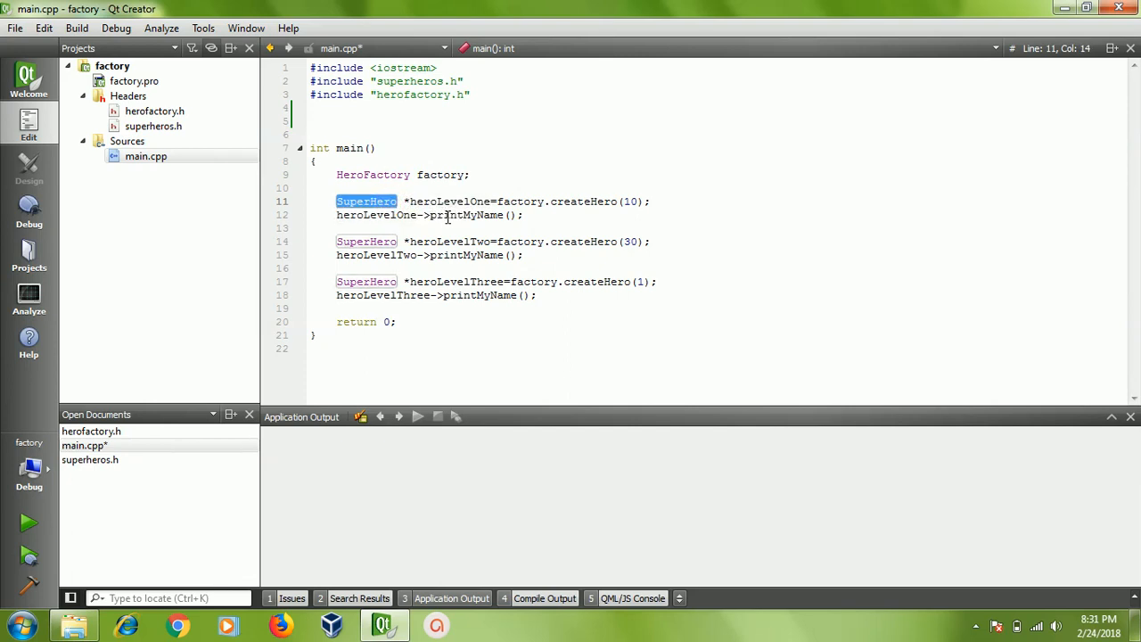
mouse_move(550, 199)
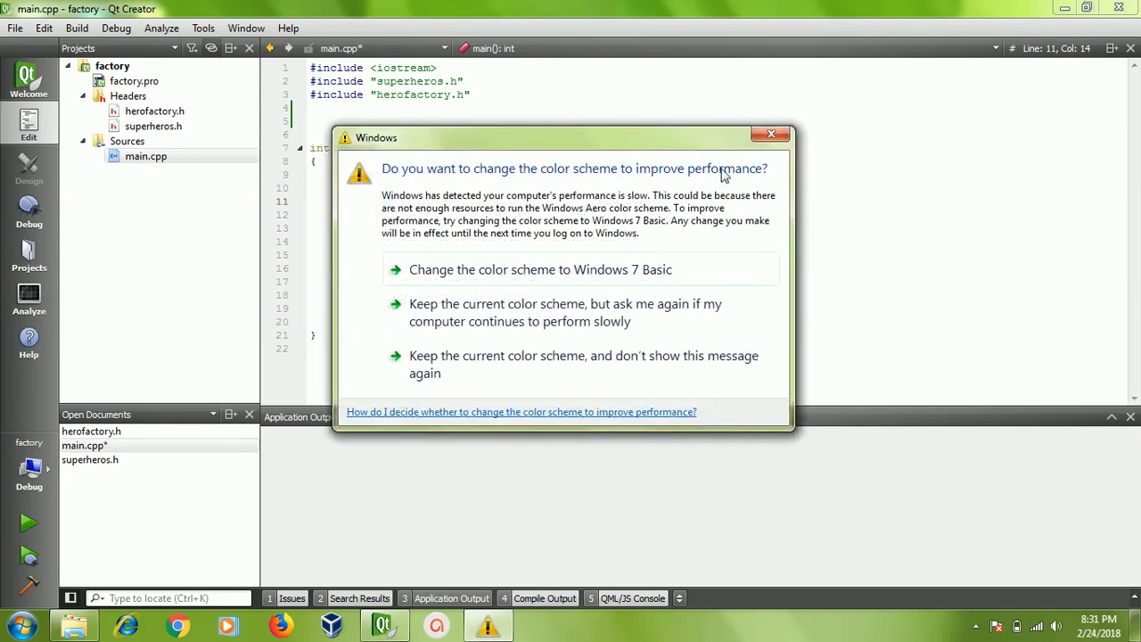
click(771, 134)
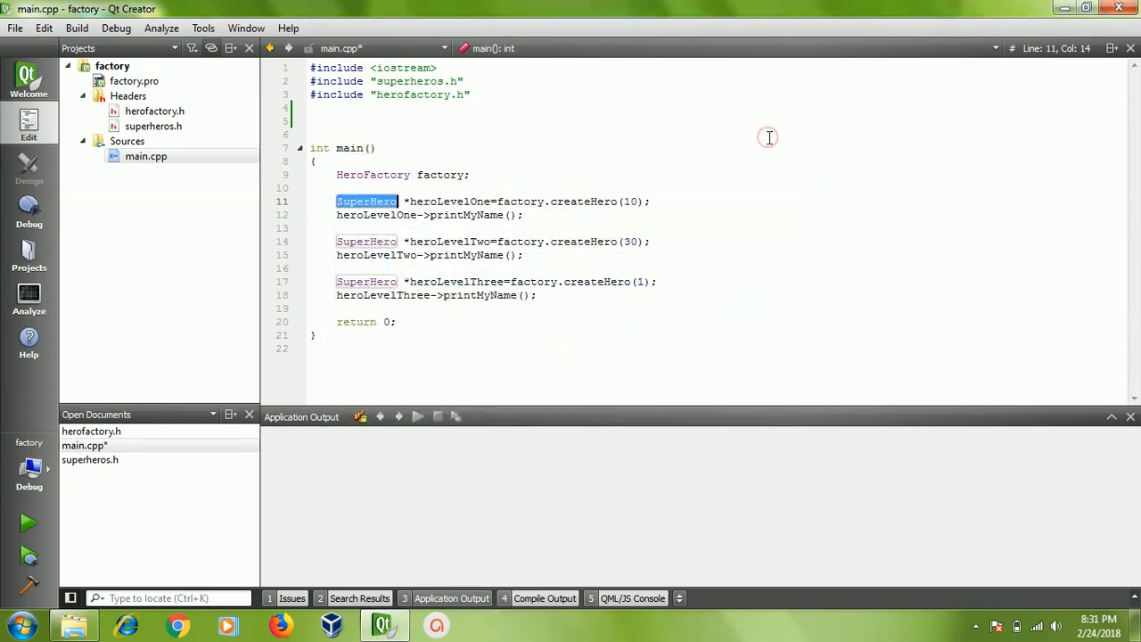
mouse_move(669, 177)
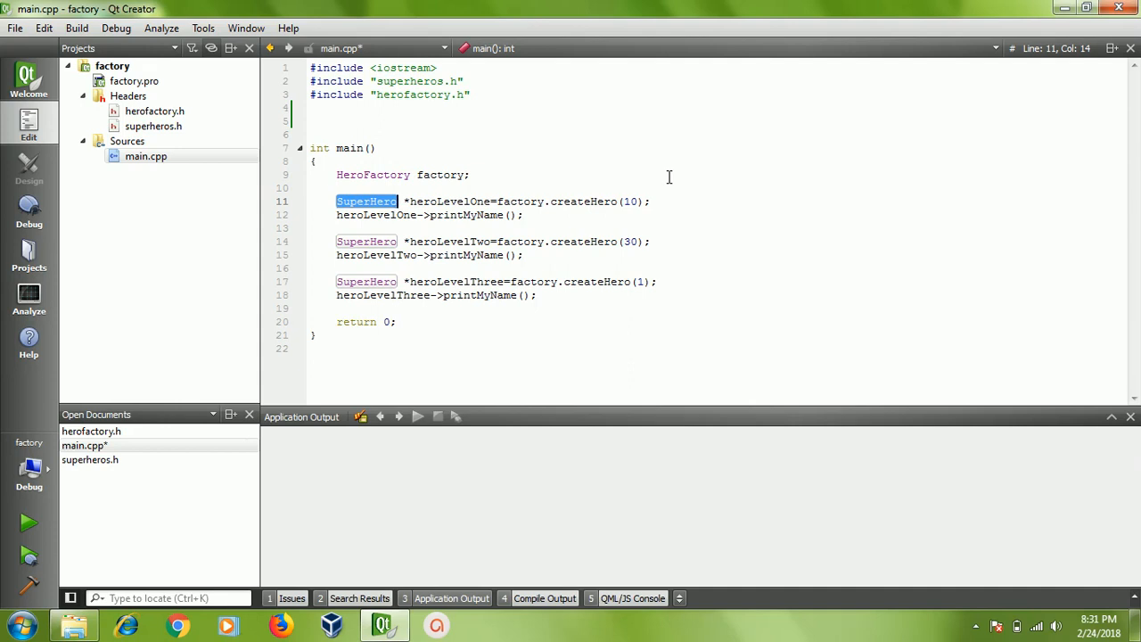
mouse_move(637, 199)
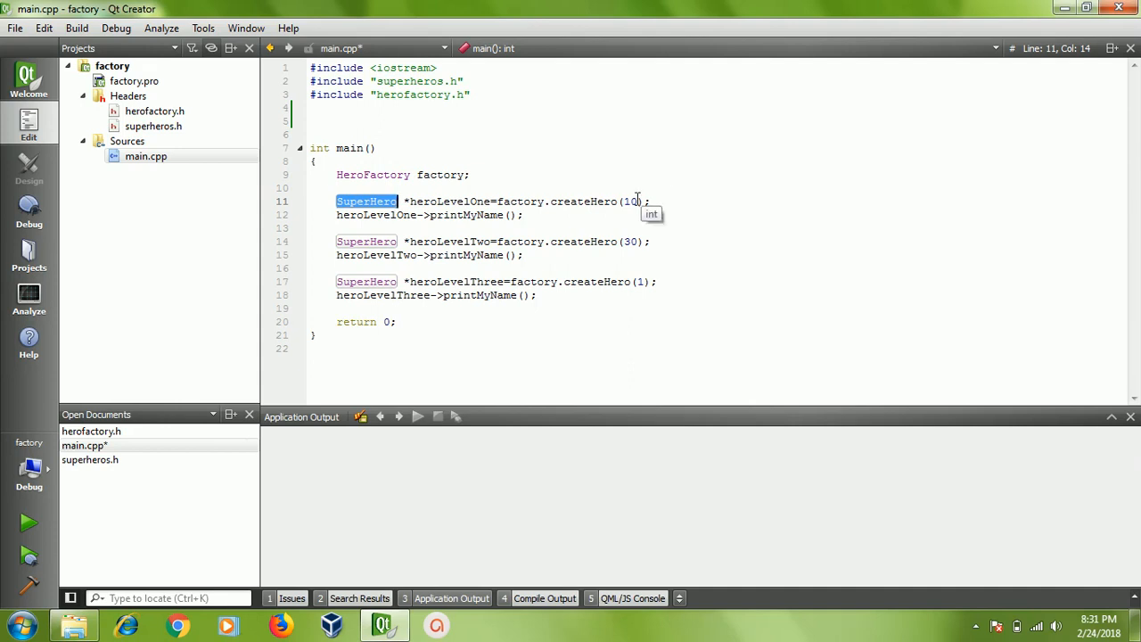
mouse_move(485, 262)
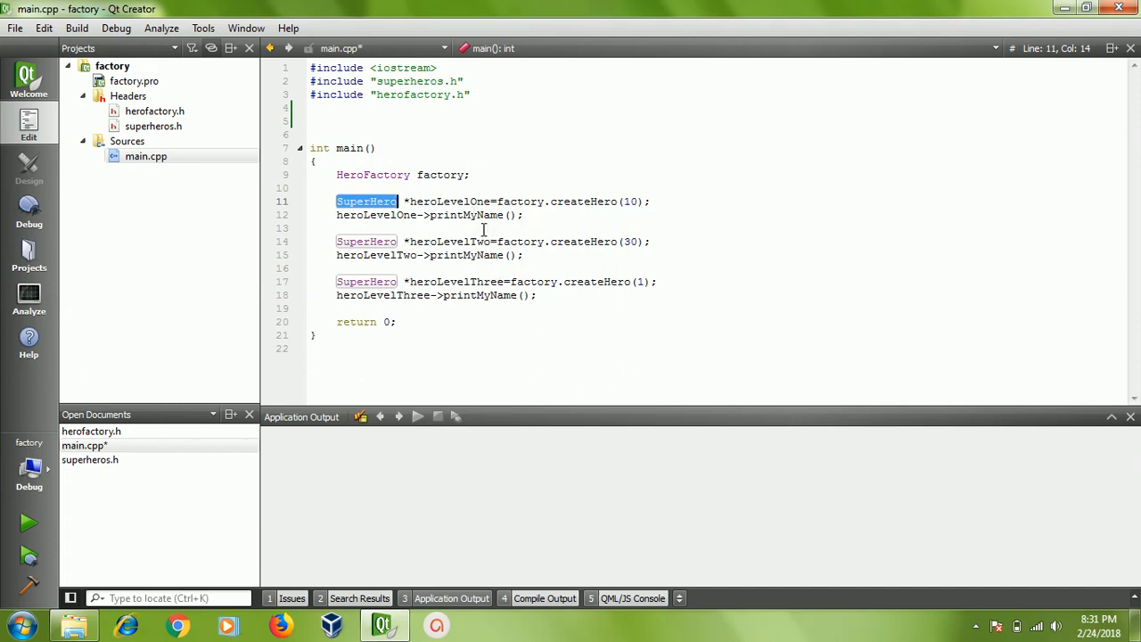
click(349, 200)
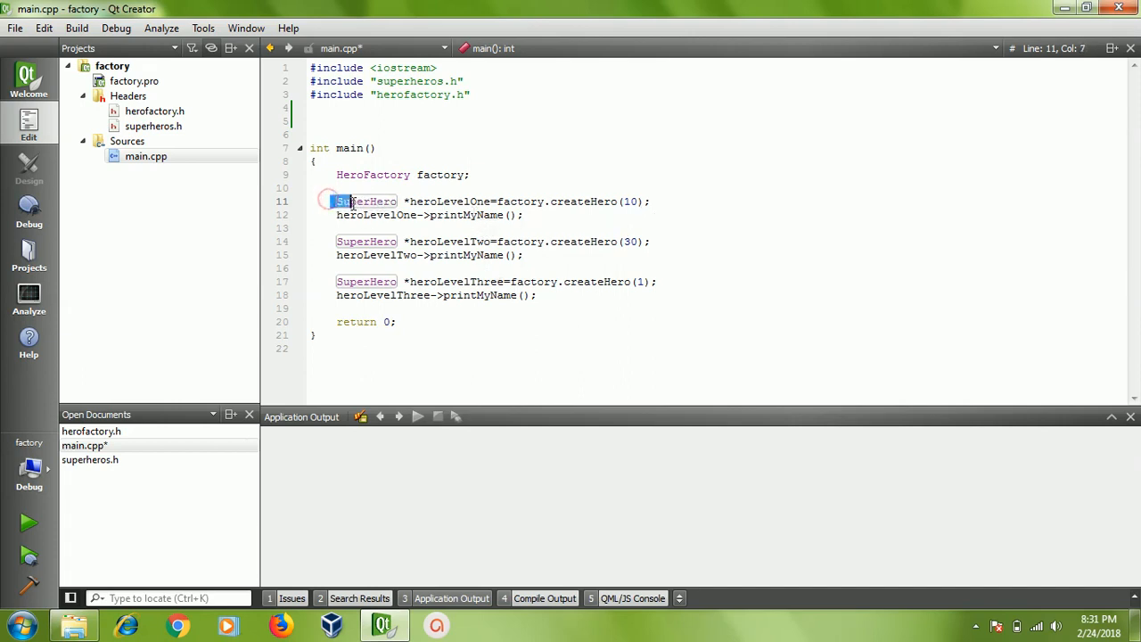
drag(337, 199, 524, 214)
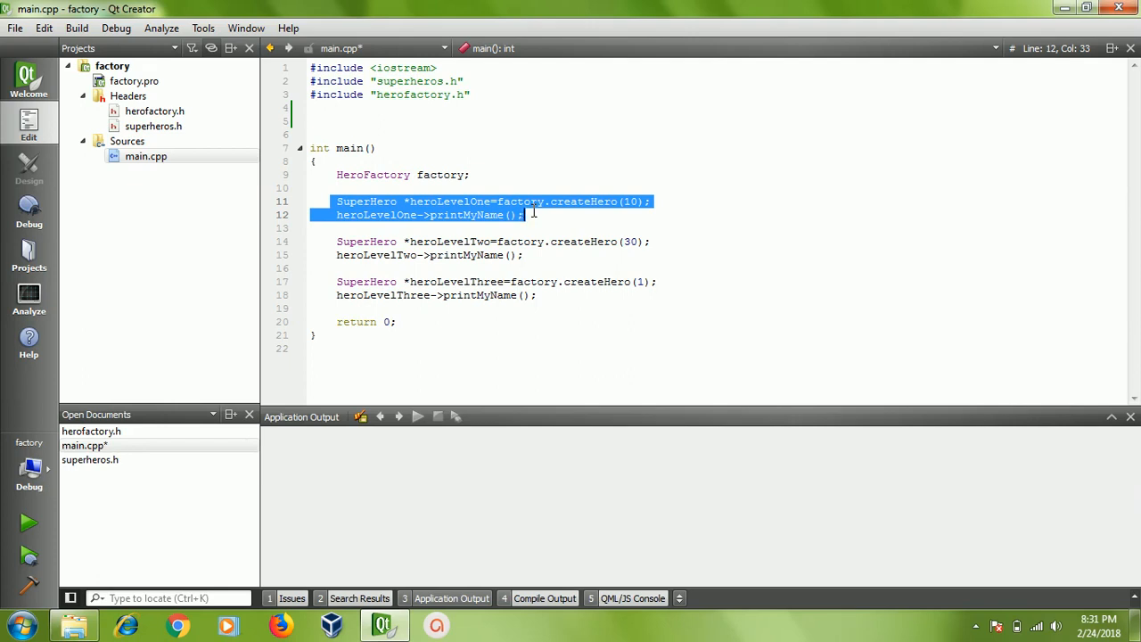
mouse_move(182, 110)
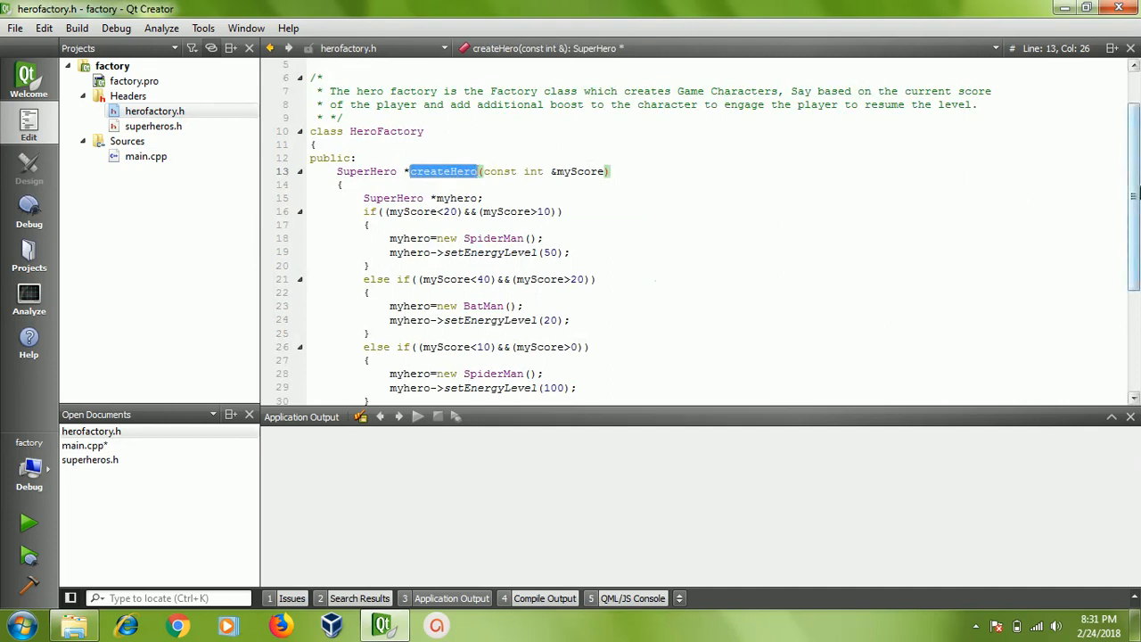
Skim herofactory.h's createHero branches, then return to main.cpp and clear the heroLevelOne marking.
scroll(down, 3)
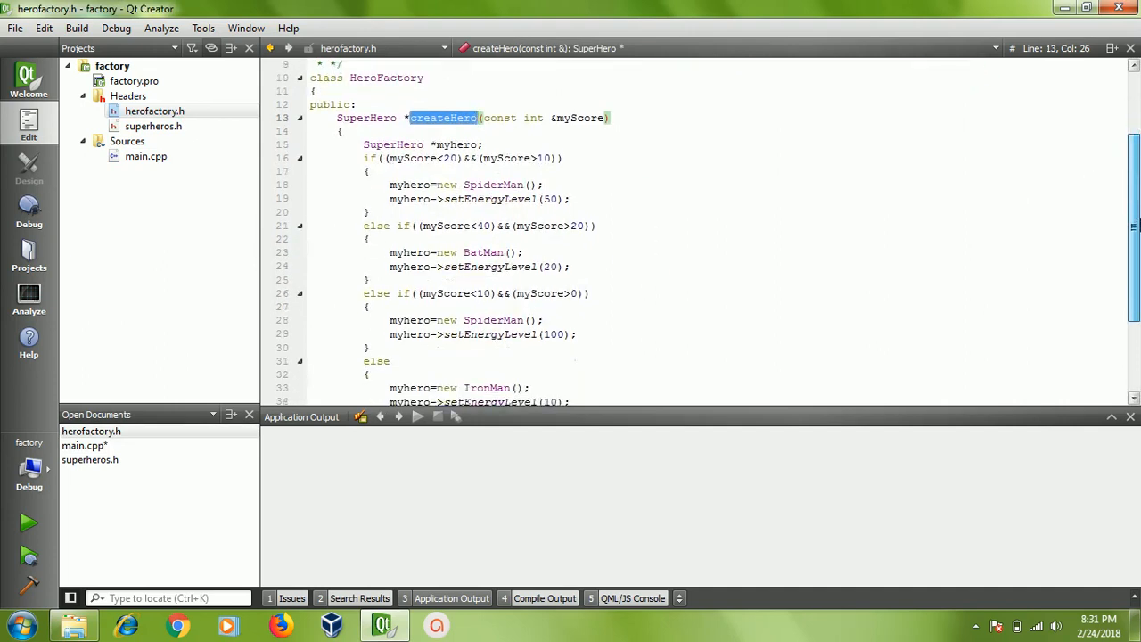
scroll(down, 3)
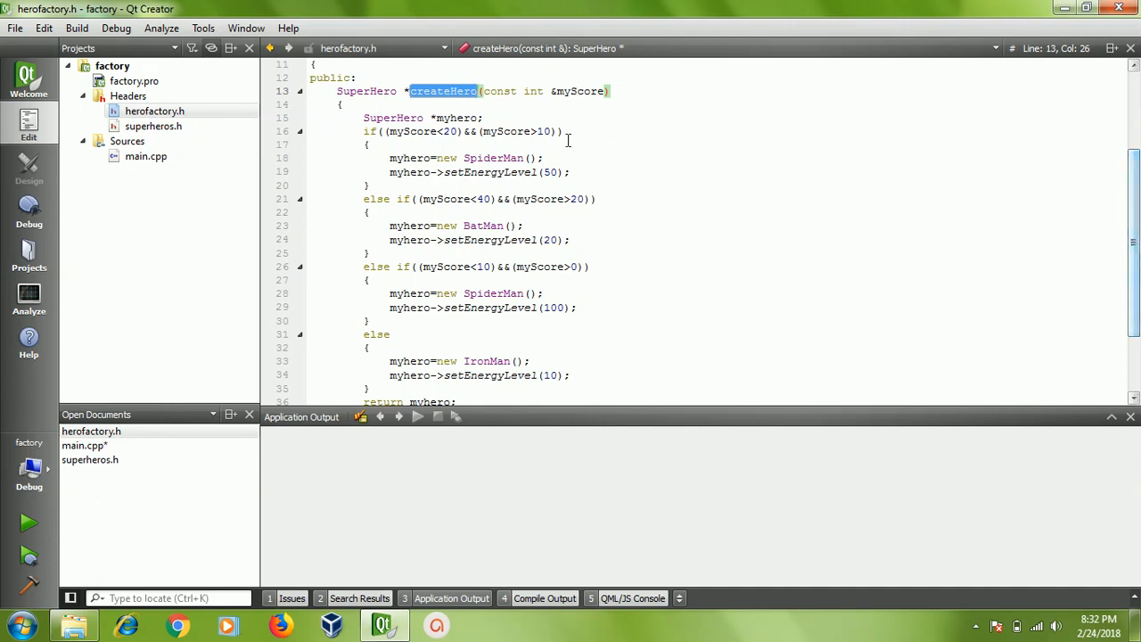
click(147, 157)
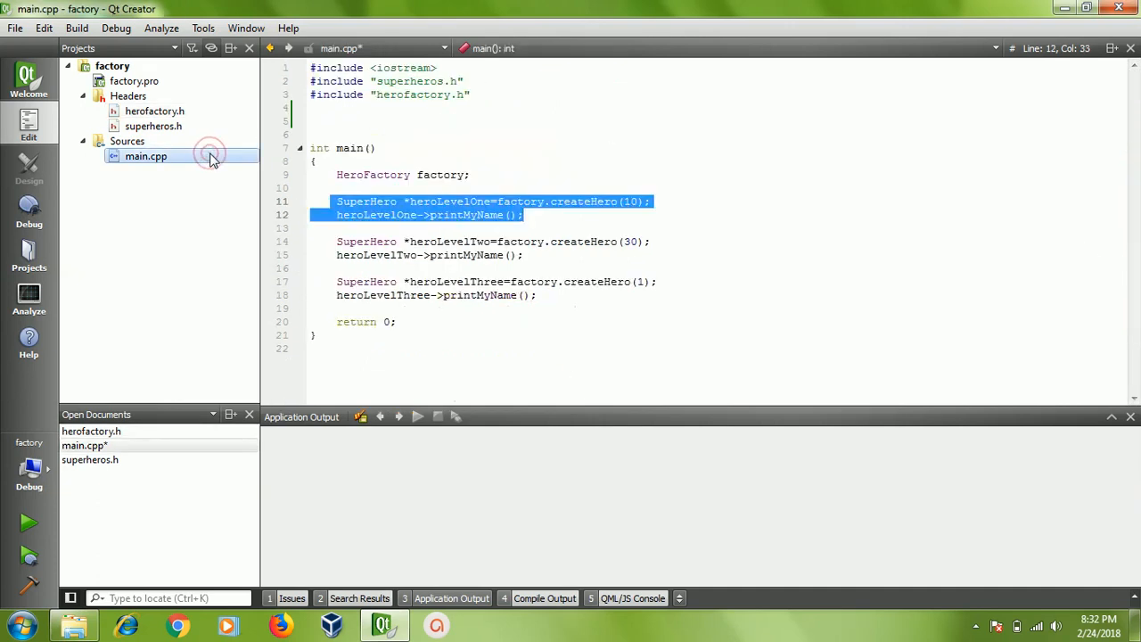
click(365, 187)
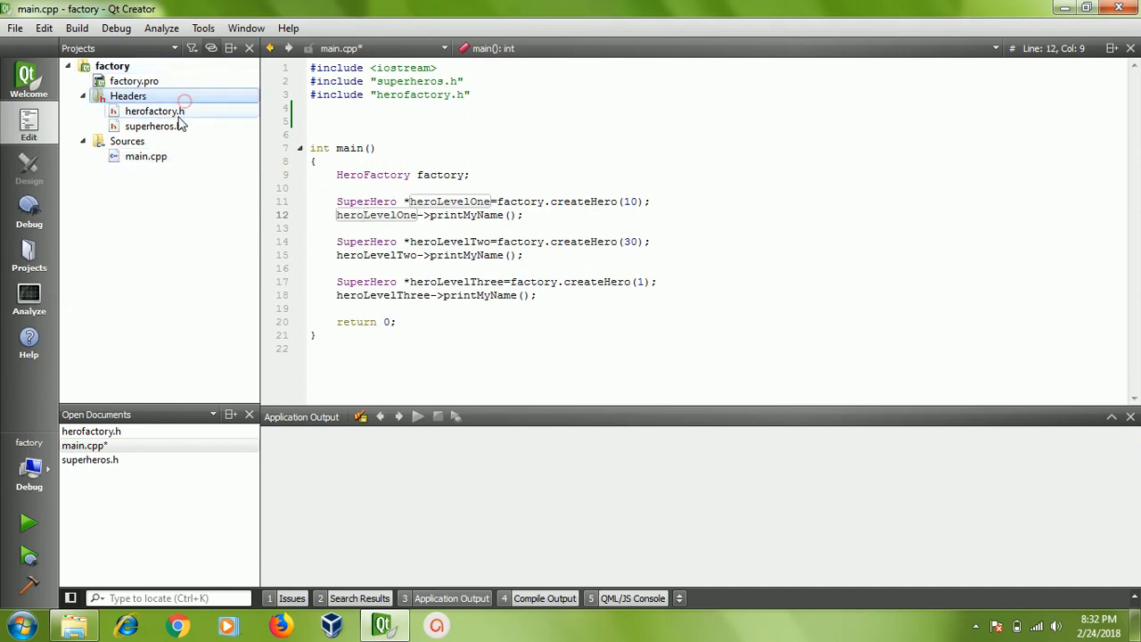
Flip between herofactory.h and superheros.h's SpiderMan and BatMan classes, ending on HeroFactory.
click(154, 110)
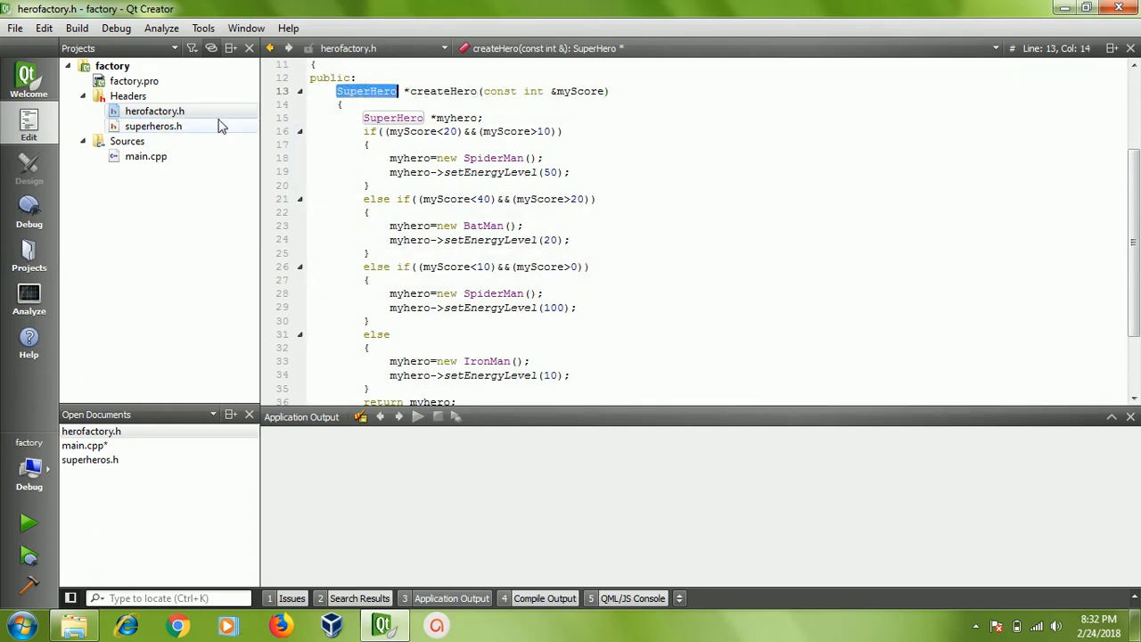
click(154, 125)
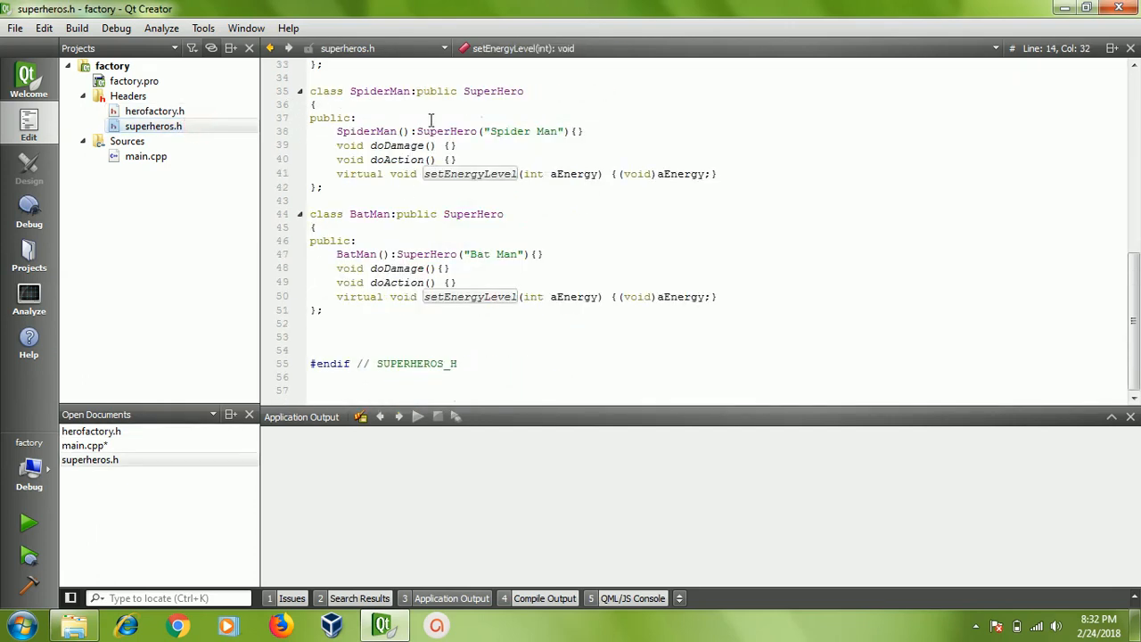
click(154, 111)
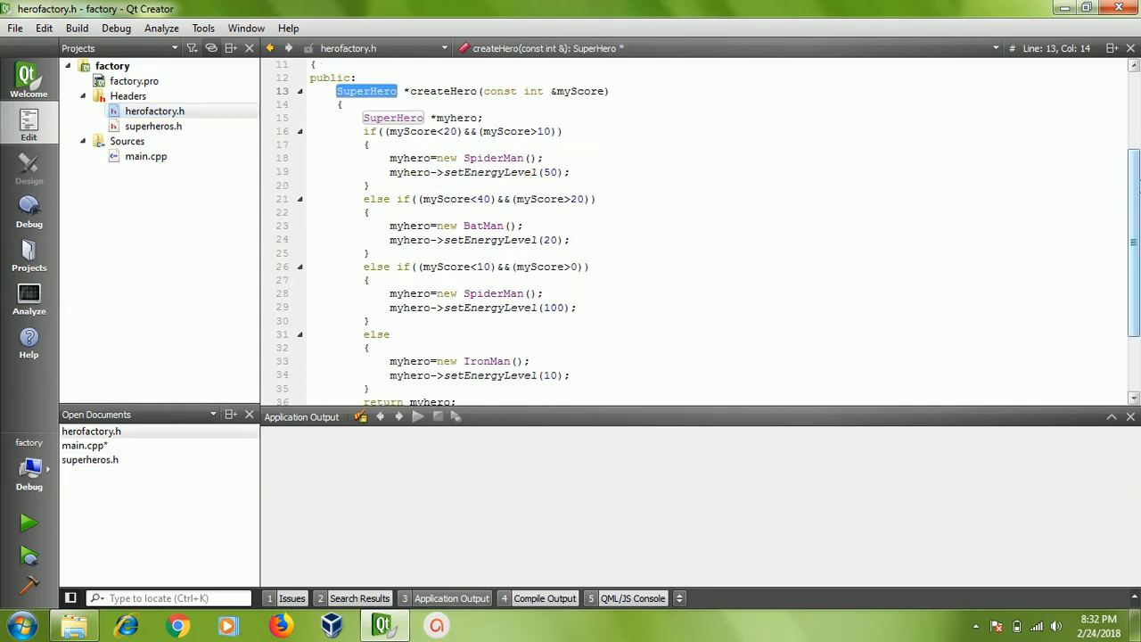
scroll(up, 3)
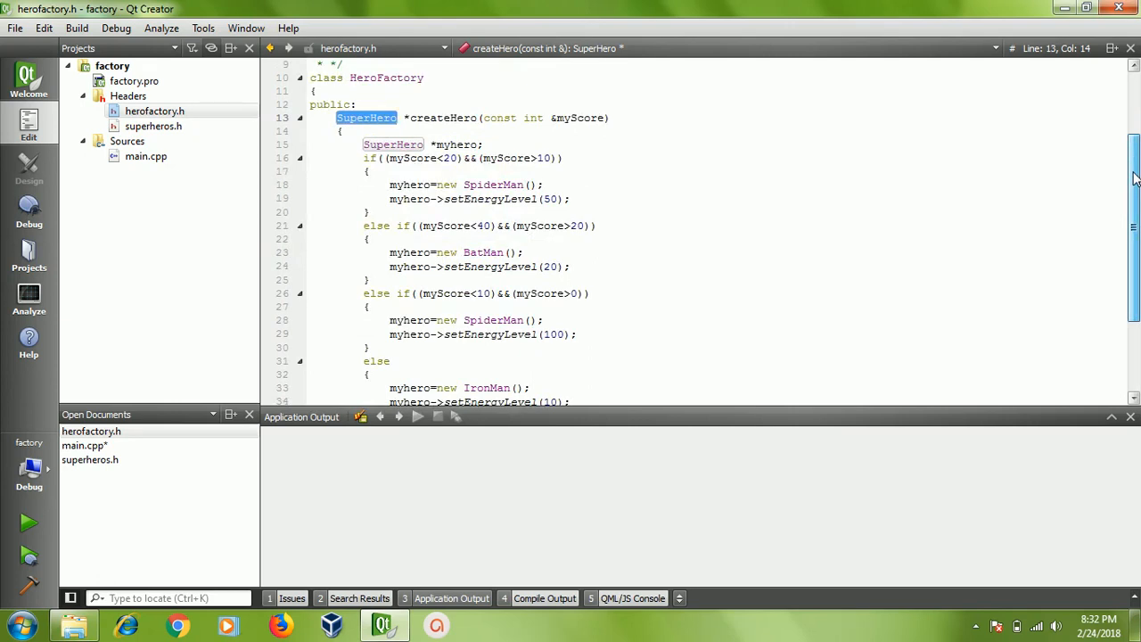
click(146, 157)
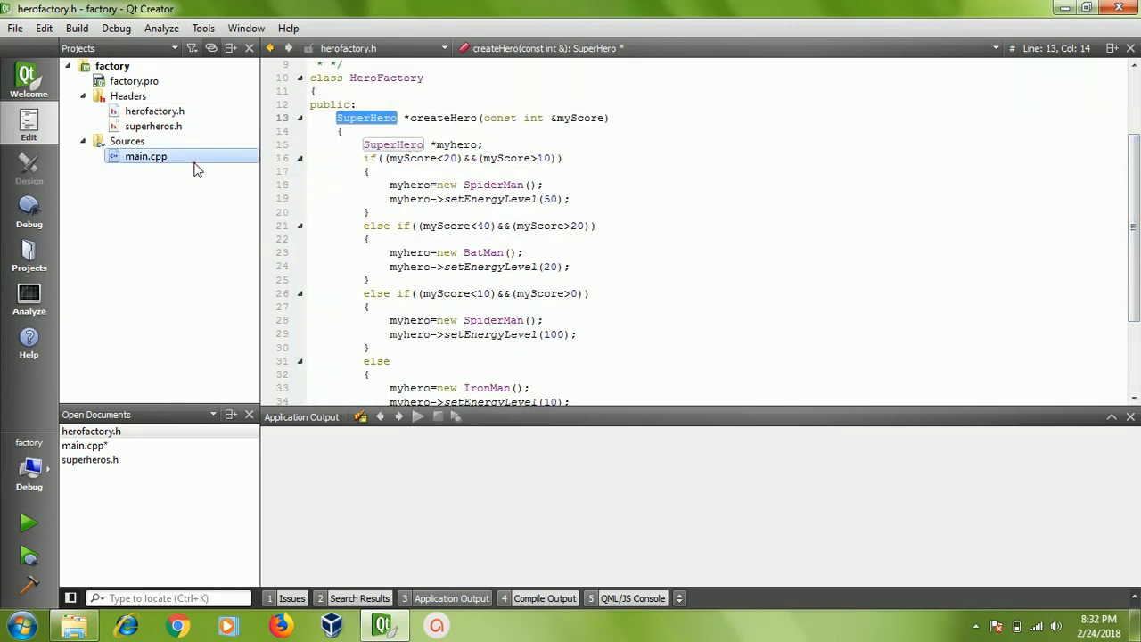
Run the game with Save All so Application Output prints the Iron Man, Bat Man and Spider Man greetings.
click(28, 525)
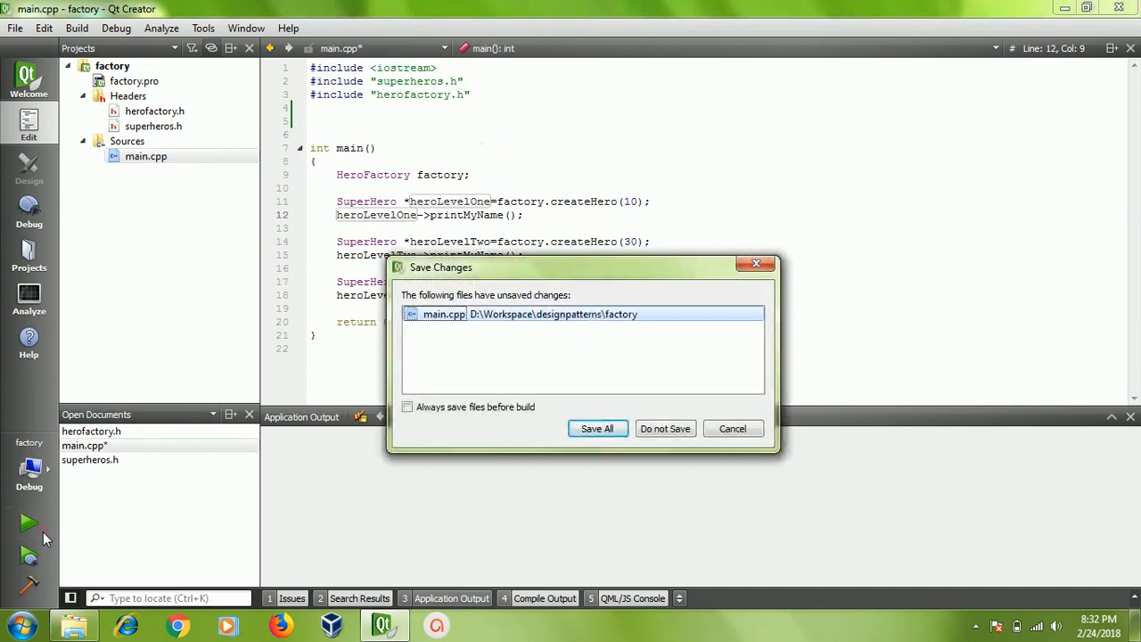
click(597, 428)
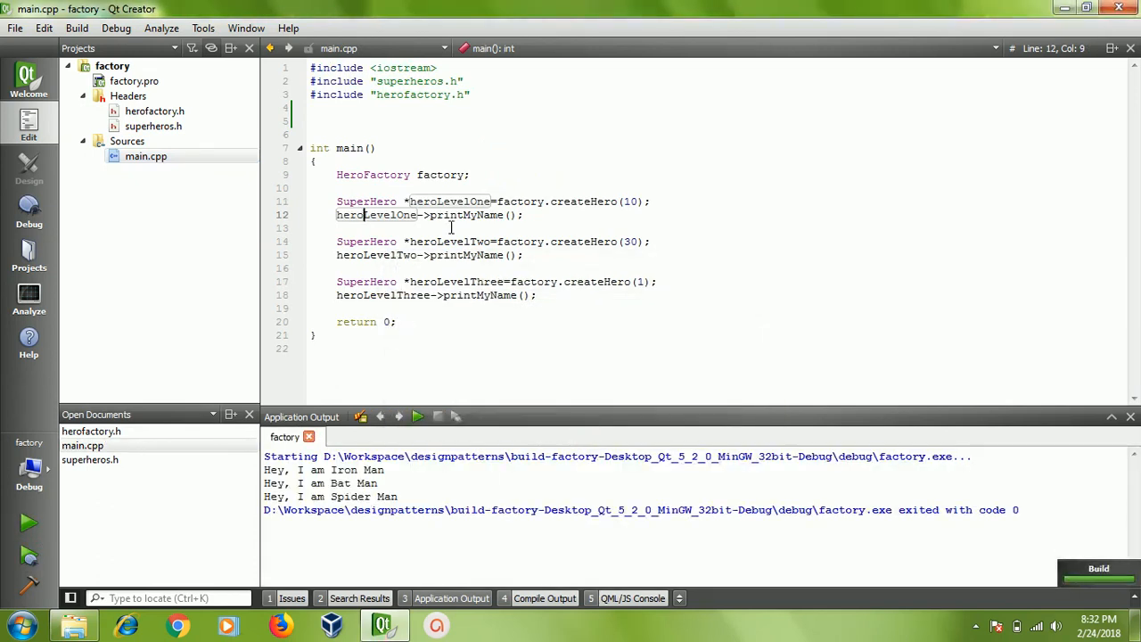
mouse_move(579, 200)
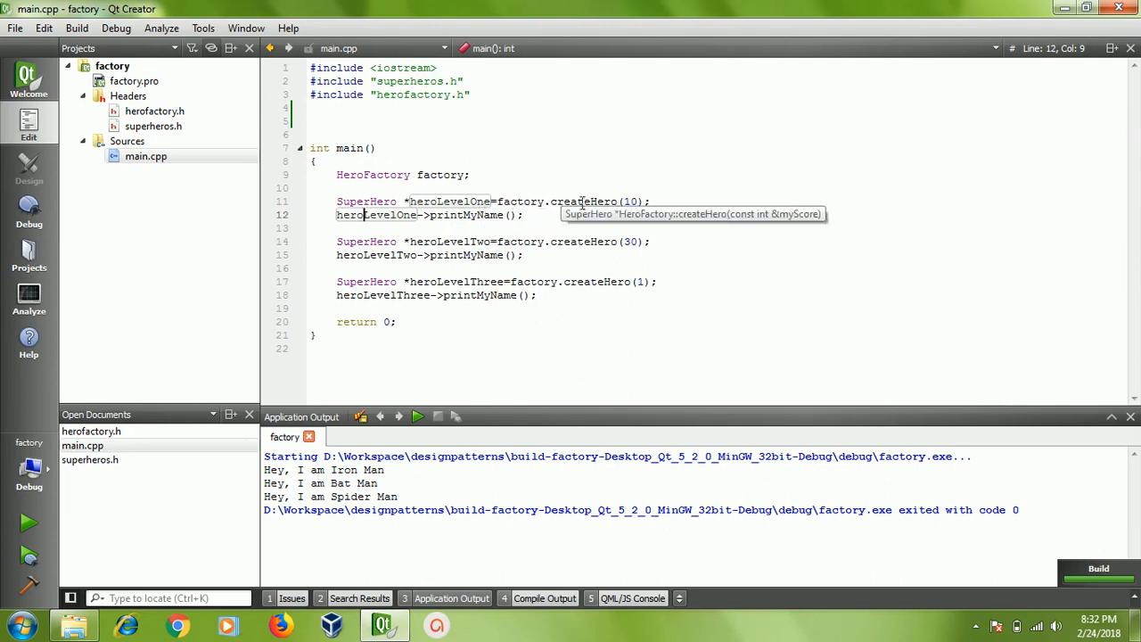
mouse_move(631, 200)
text(heroLevelOne->d)
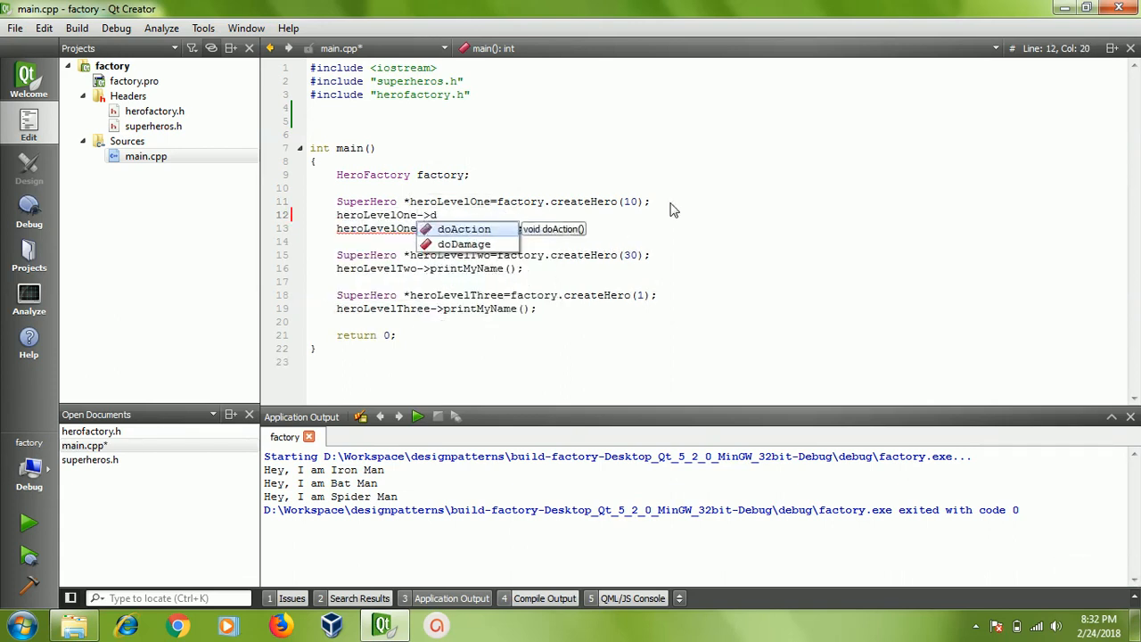
Add heroLevelOne->doAction(); via completion, then bring up herofactory.h's createHero branches.
click(464, 228)
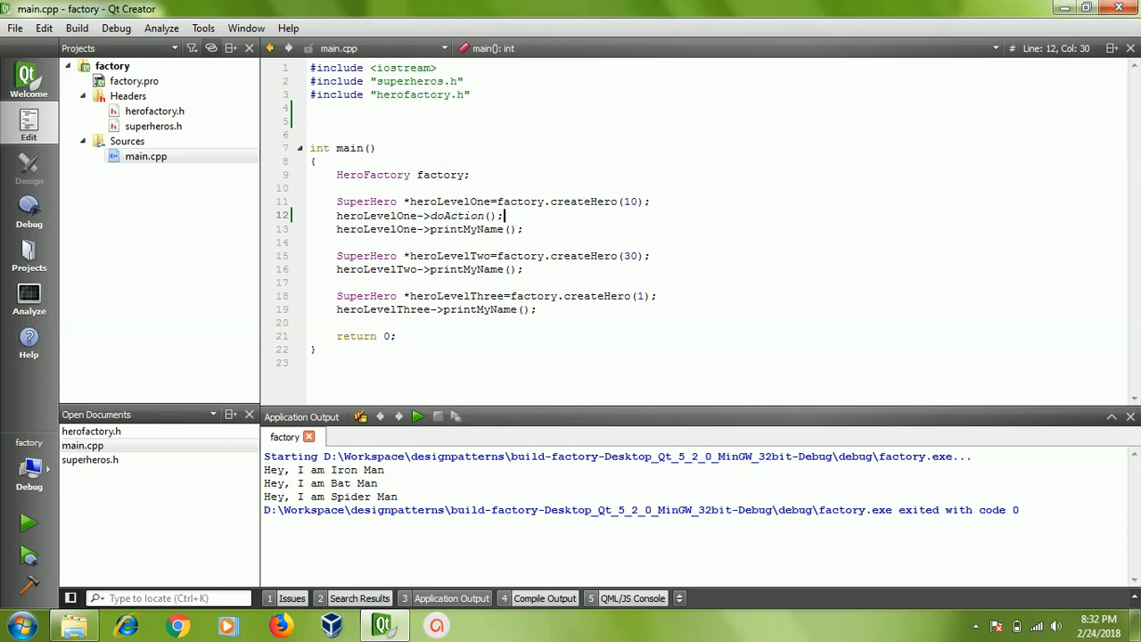
mouse_move(480, 228)
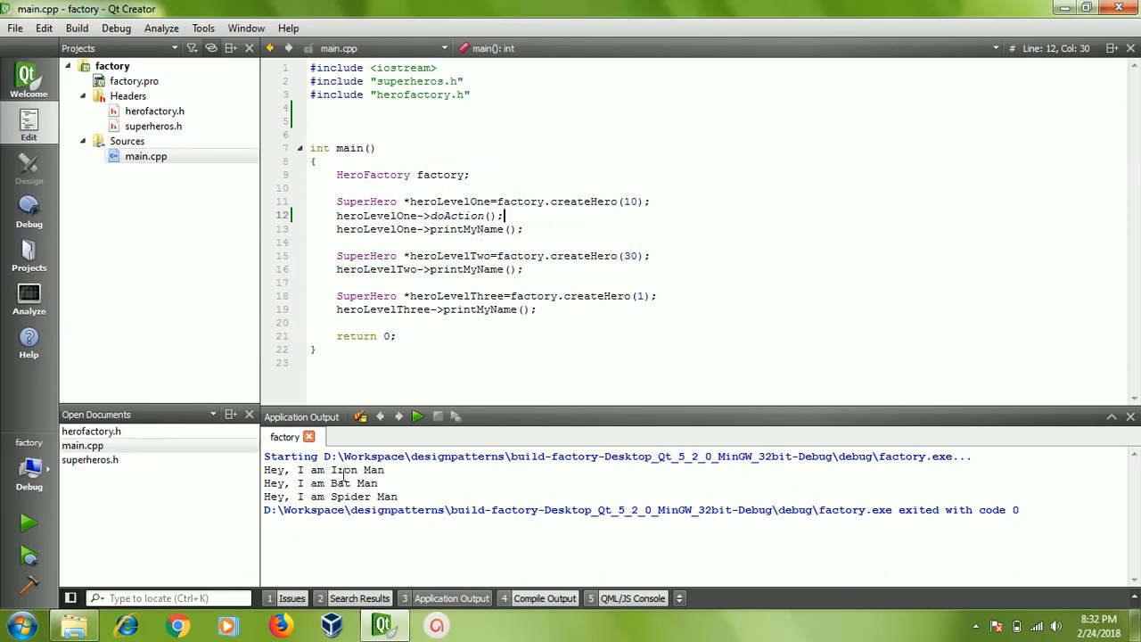
mouse_move(615, 199)
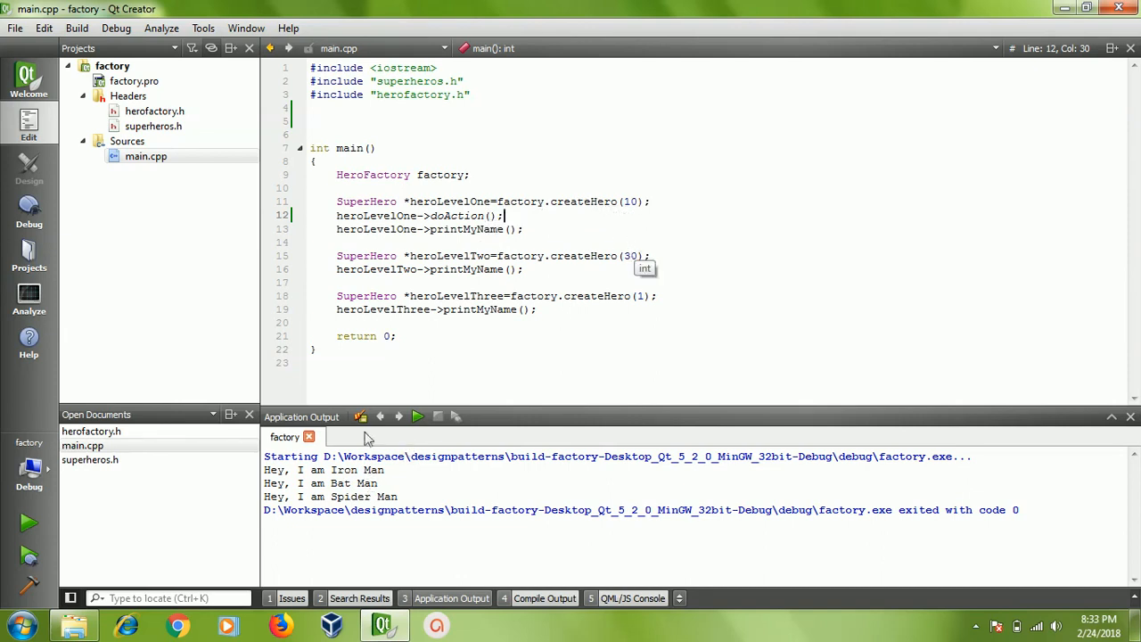
mouse_move(581, 316)
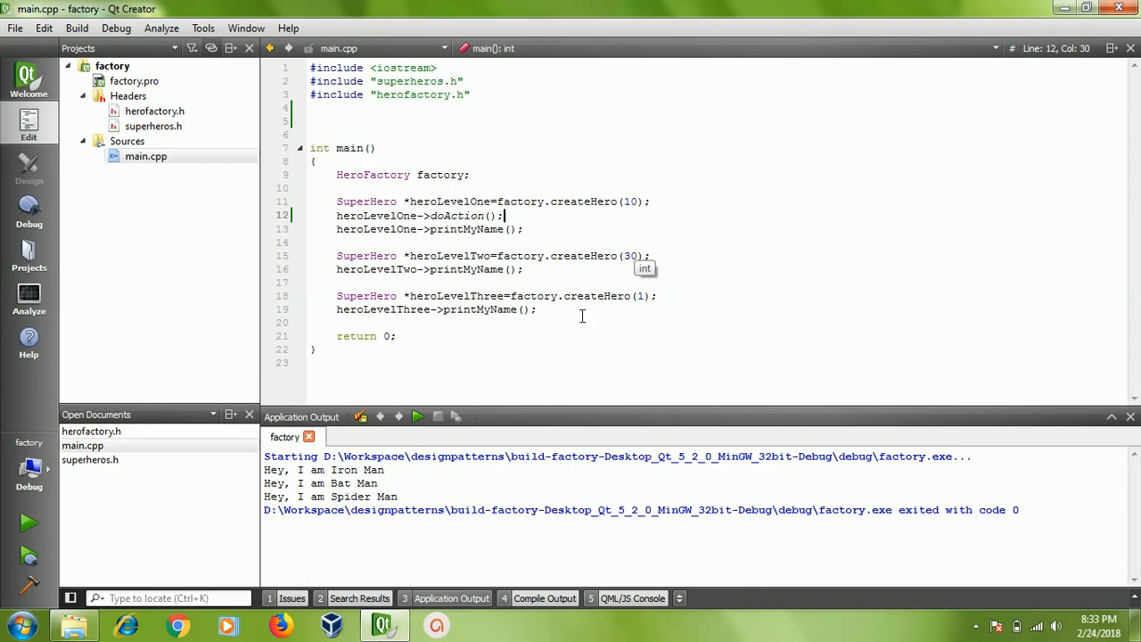
mouse_move(589, 296)
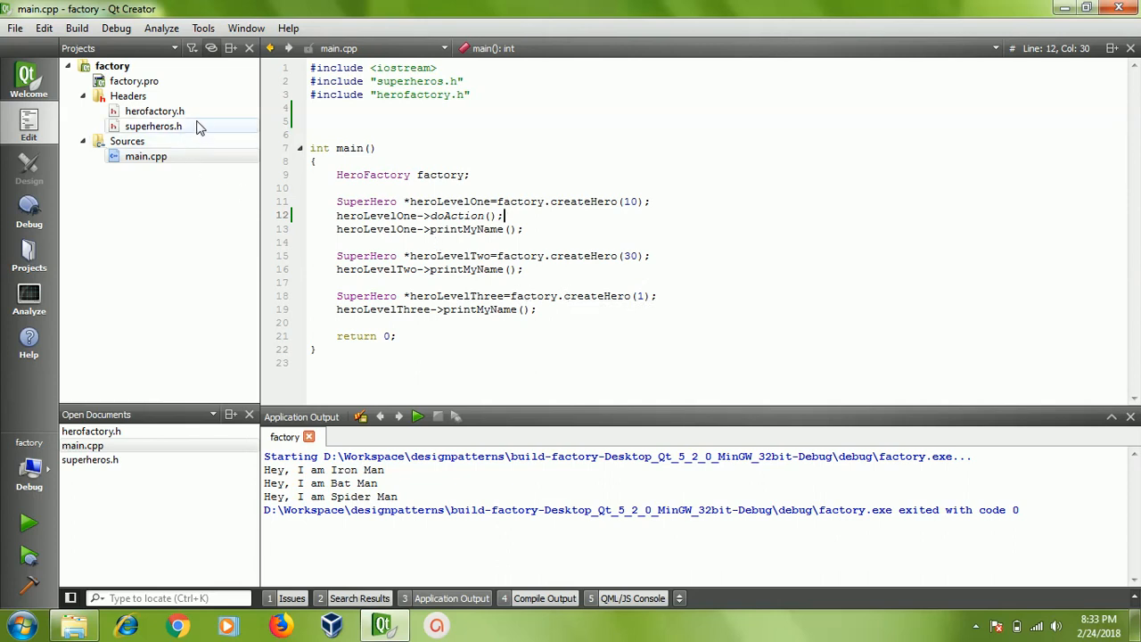
click(153, 110)
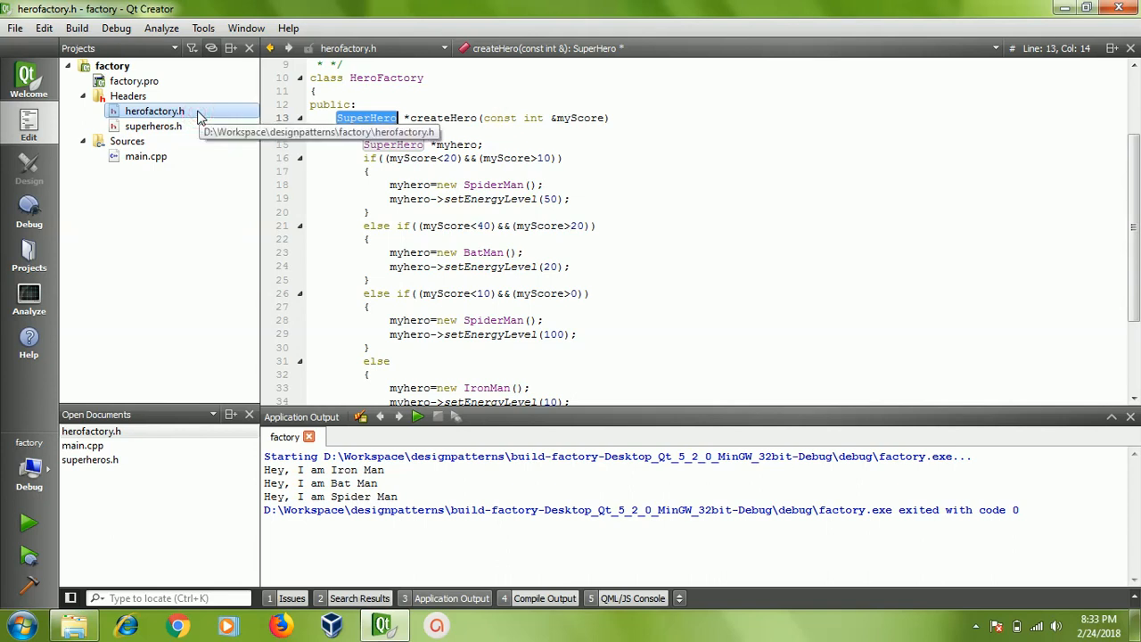